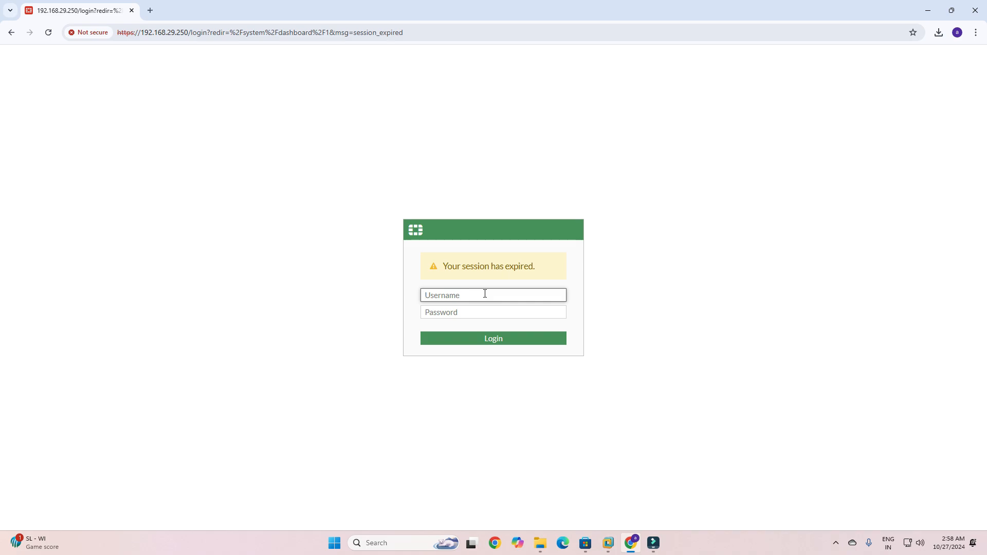
# Step: Log back into FortiGate as admin and dismiss the FortiGate Setup prompt
pyautogui.write('ad')
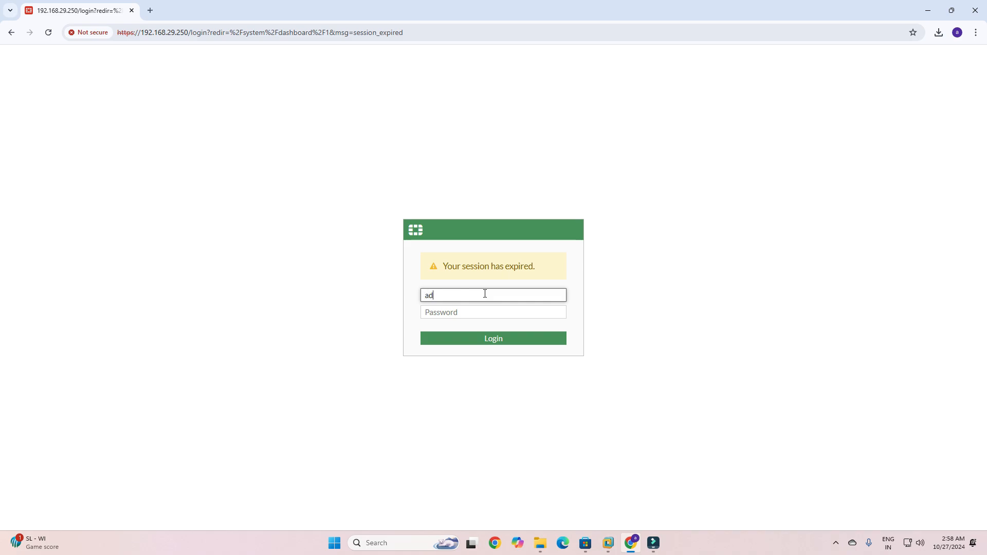
pyautogui.write('min')
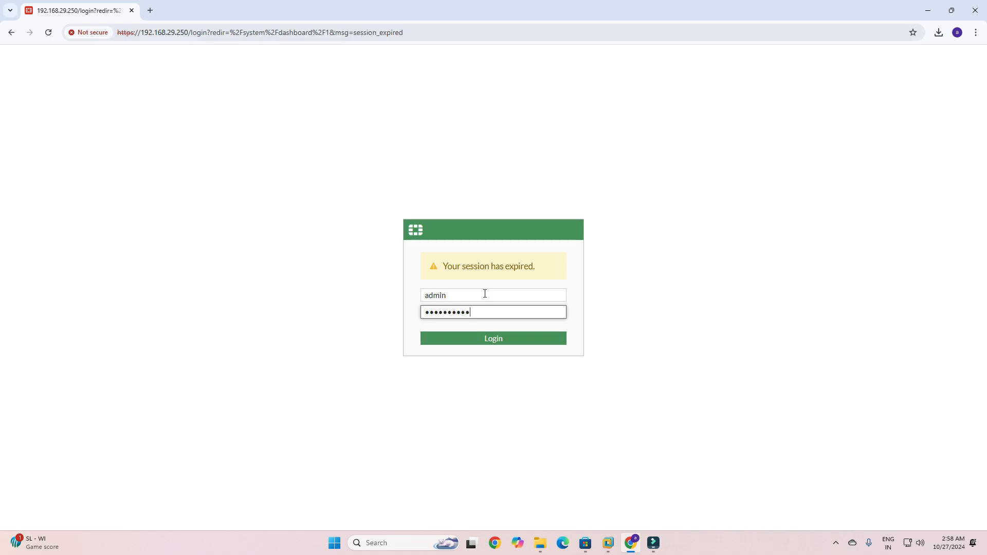
pyautogui.click(492, 338)
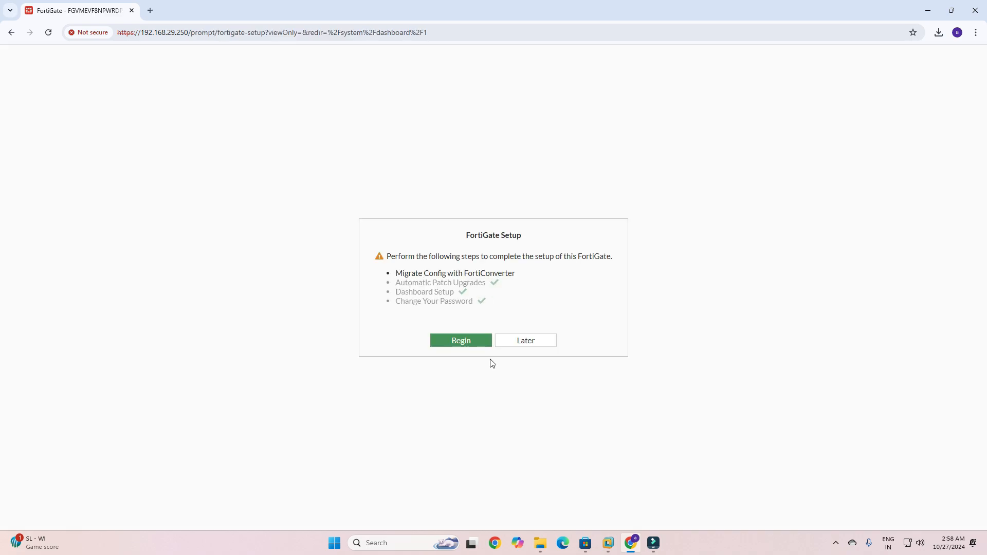
pyautogui.click(524, 340)
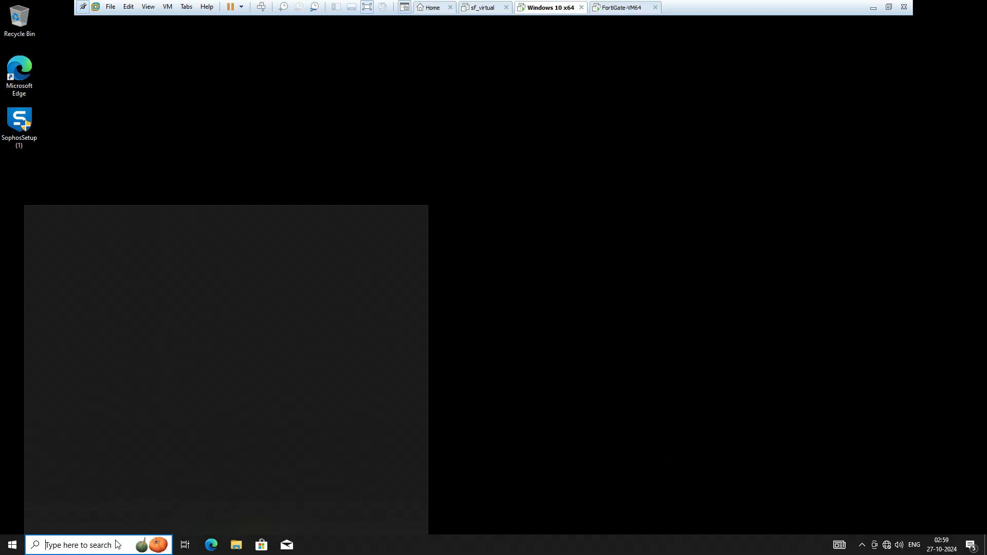
# Step: Open Command Prompt and run ipconfig /all to show IPv4 10.10.100.10, gateway 10.10.100.1
pyautogui.write('cmd')
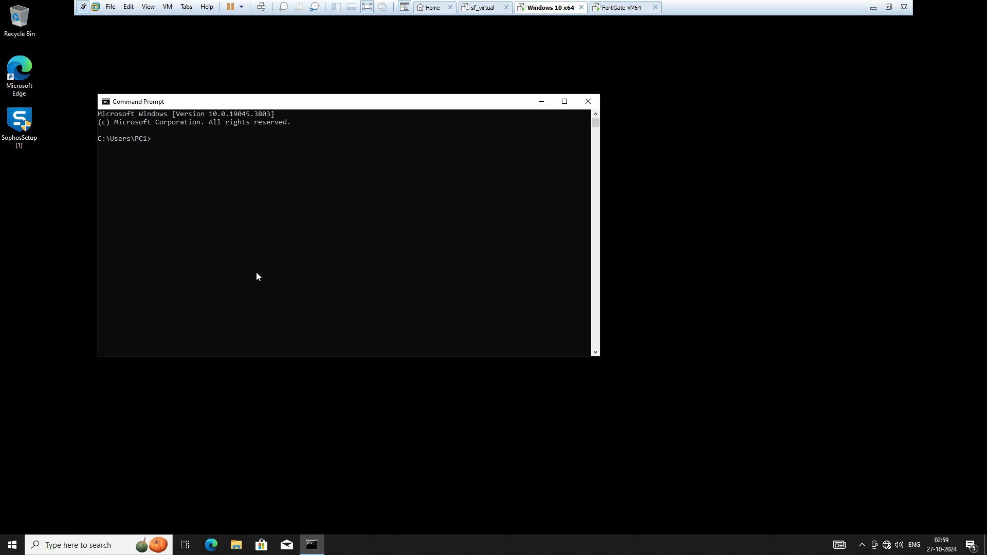
pyautogui.write('ipconfig /')
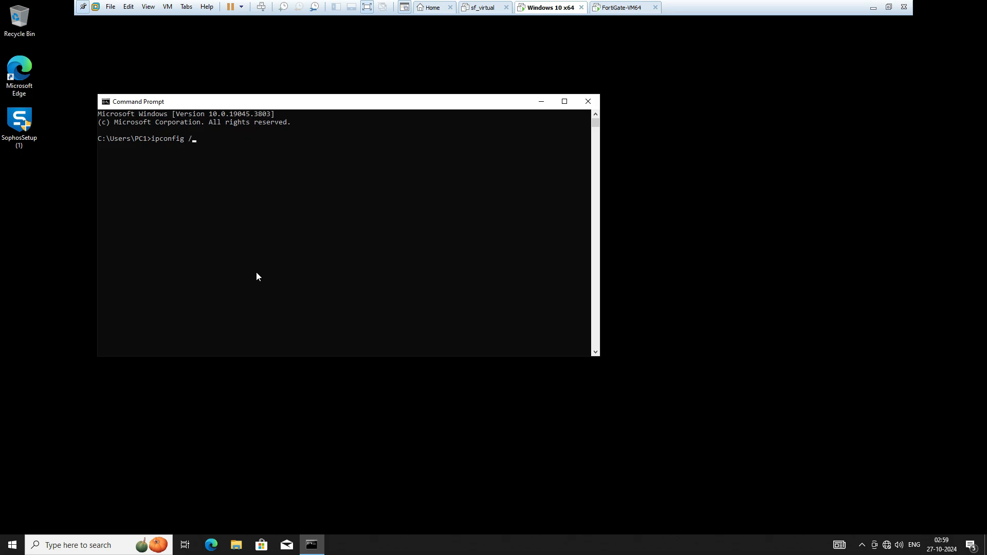
pyautogui.press('Return')
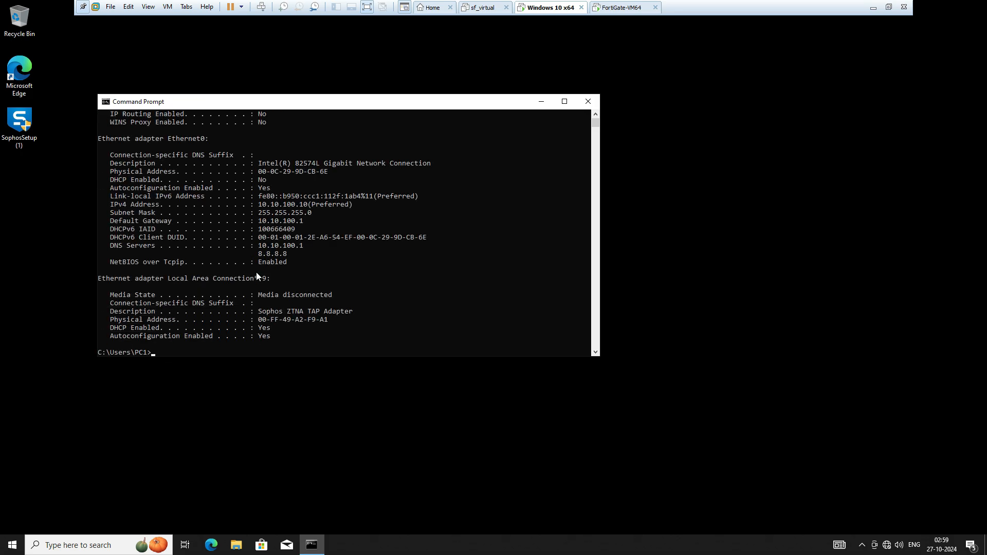
pyautogui.moveTo(278, 219)
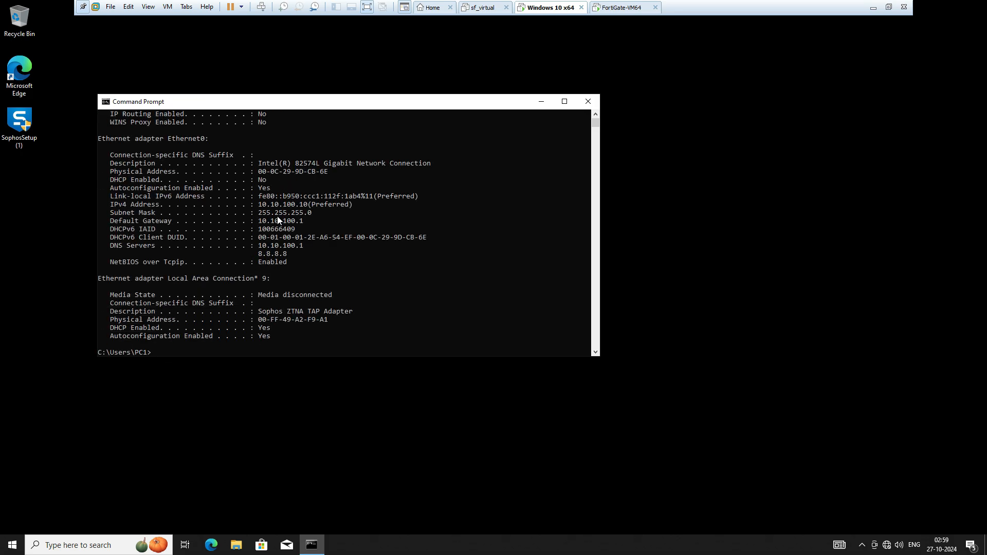
pyautogui.moveTo(274, 212)
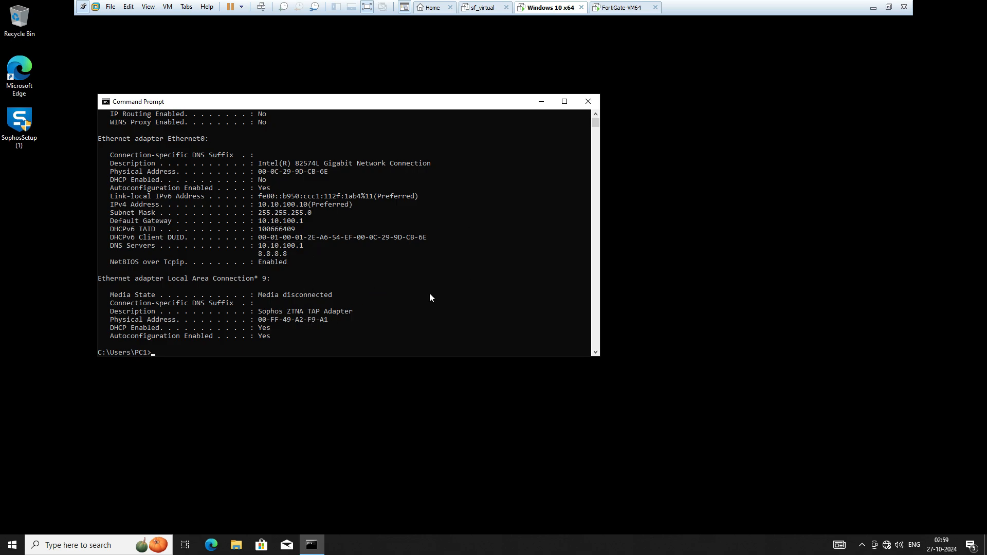
# Step: Ping gateway 10.10.100.1, then start a continuous ping to 8.8.8.8
pyautogui.write('ping')
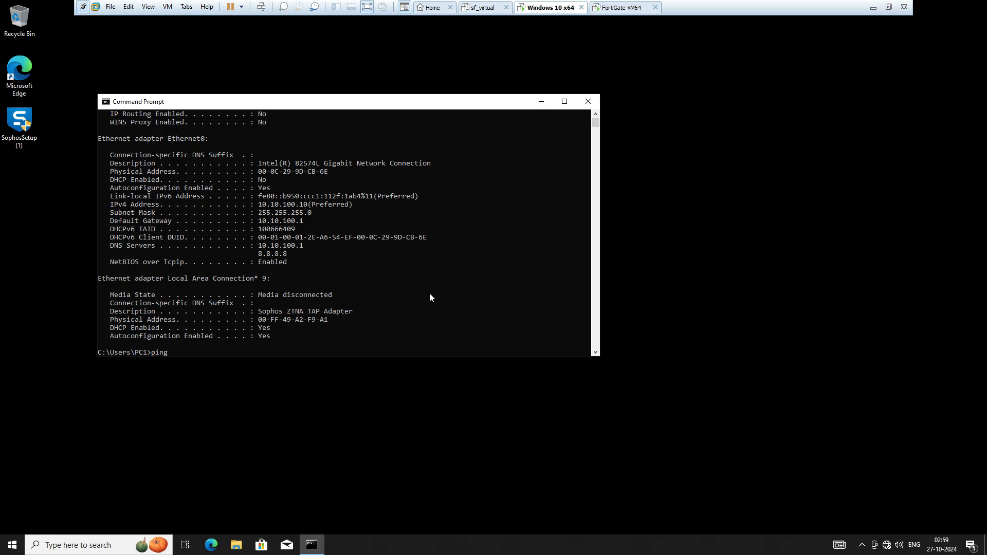
pyautogui.write('10')
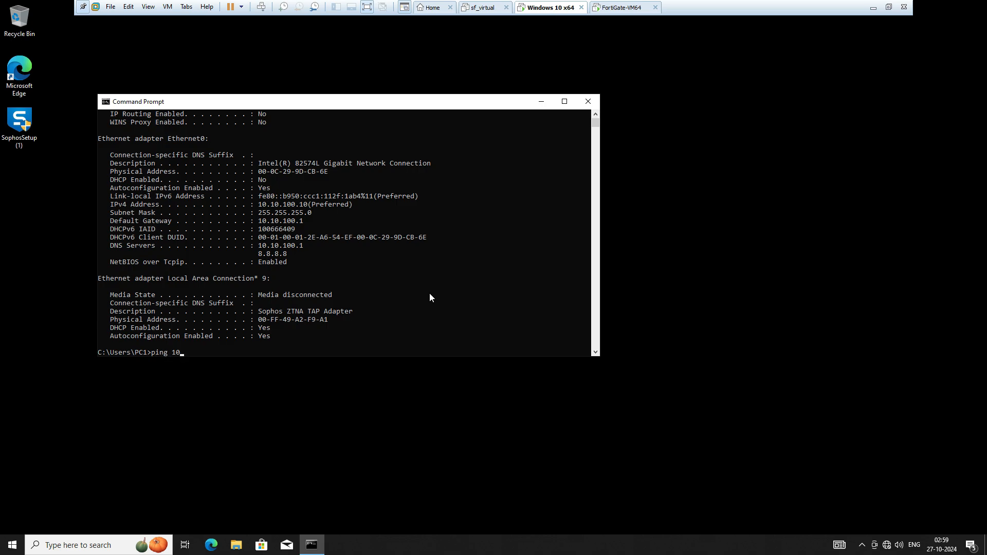
pyautogui.write('172.')
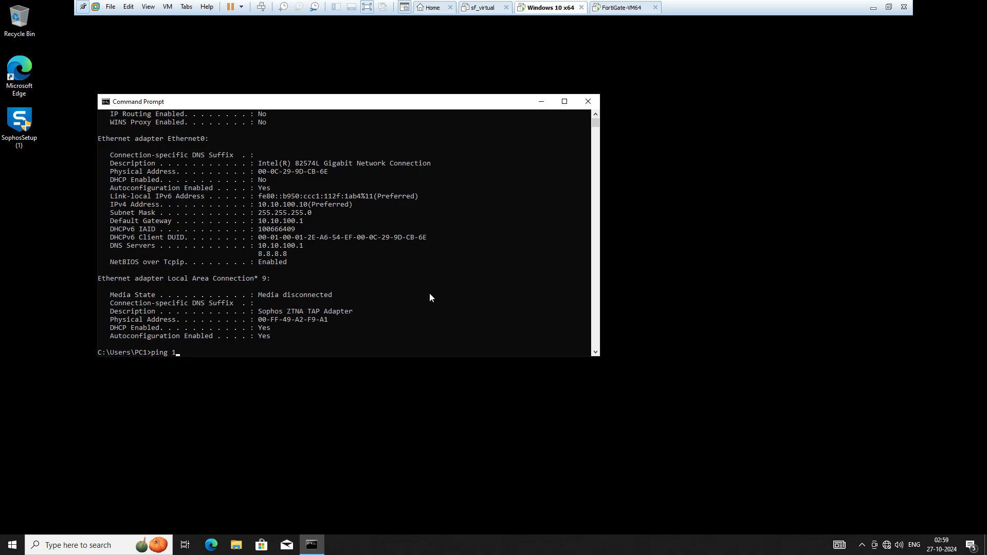
pyautogui.write('0.10.1')
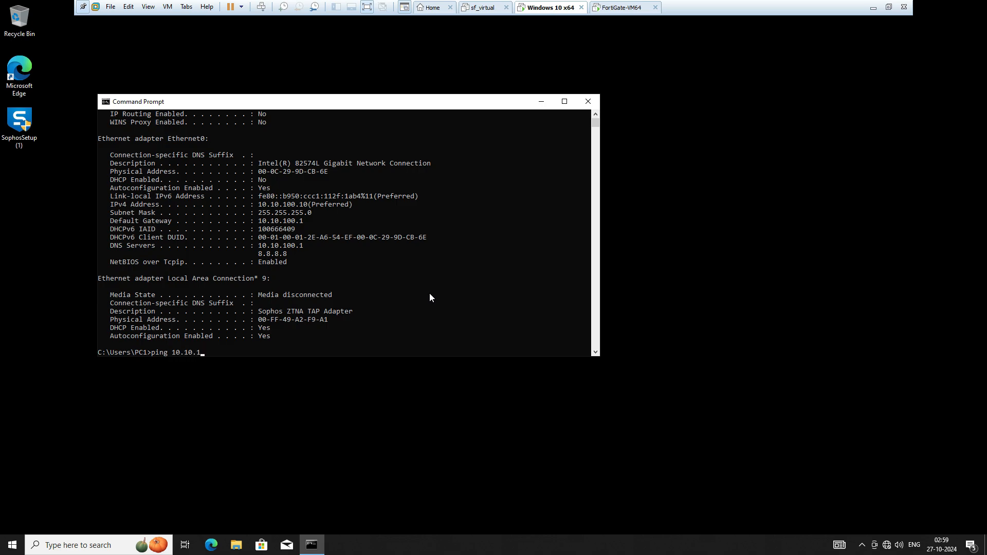
pyautogui.press('Return')
pyautogui.write('ping 8')
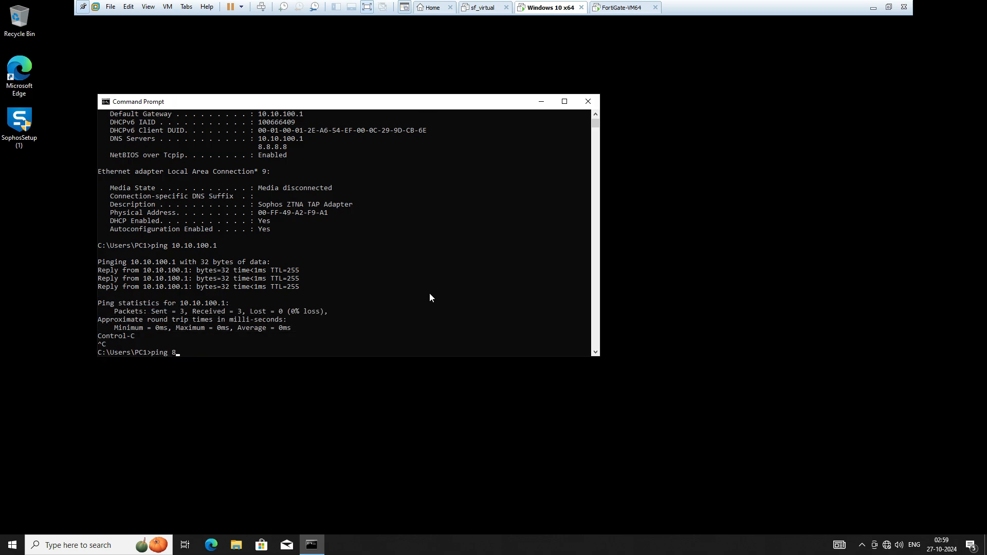
pyautogui.write('.8.8.8 -t')
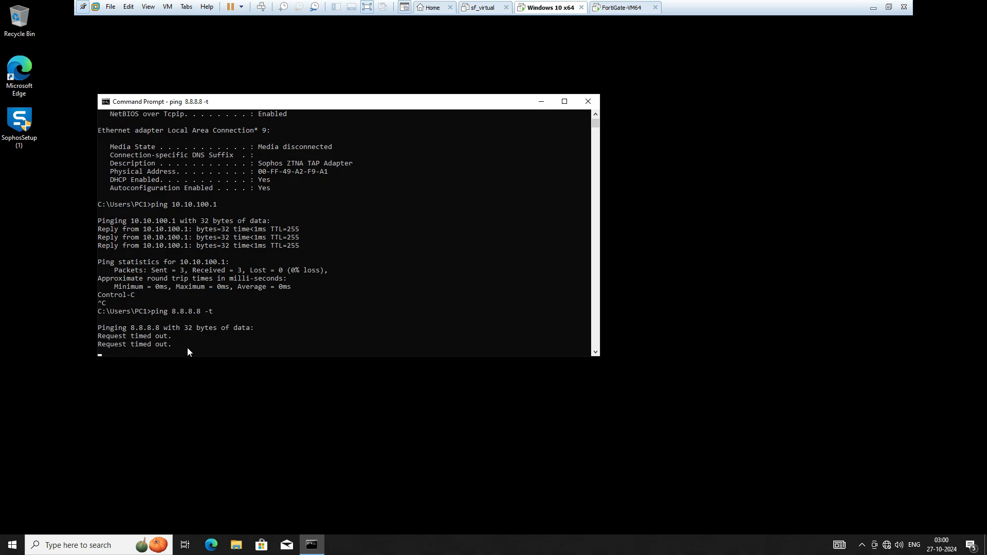
pyautogui.moveTo(589, 258)
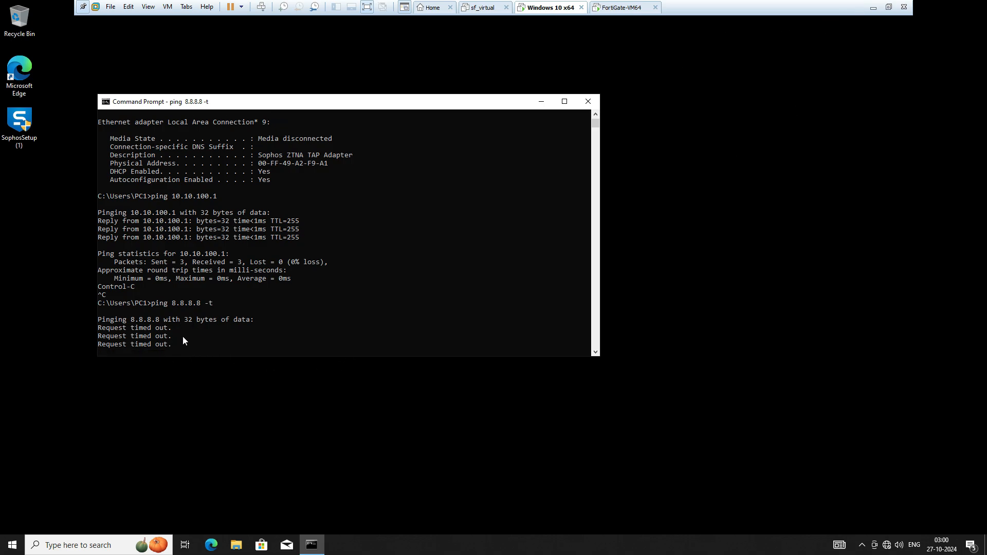
pyautogui.moveTo(872, 7)
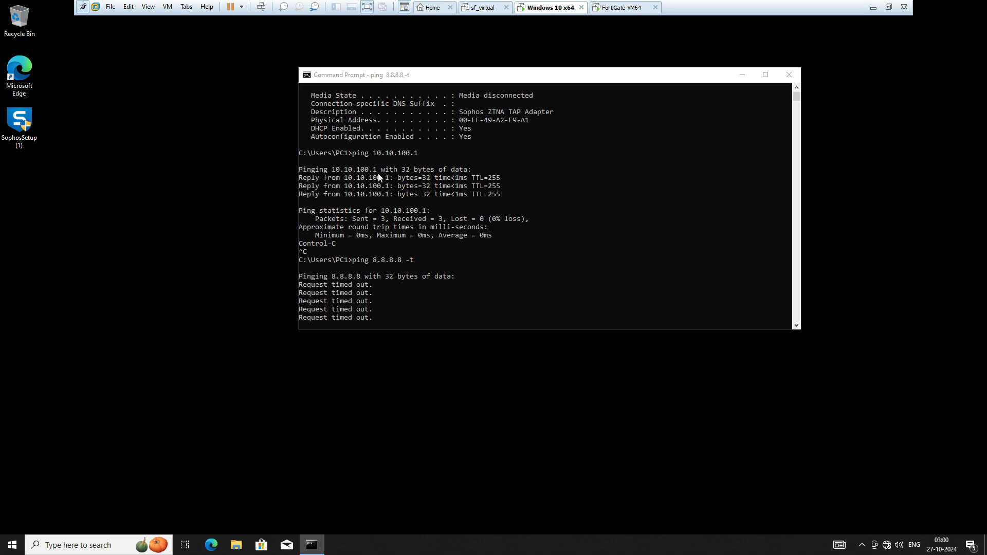
pyautogui.moveTo(724, 166)
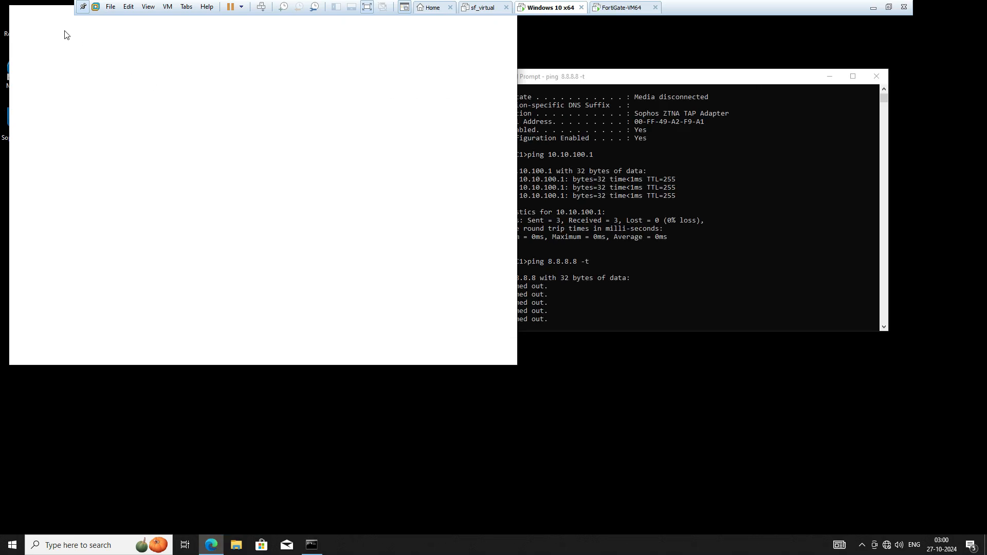
pyautogui.click(210, 545)
pyautogui.write('h')
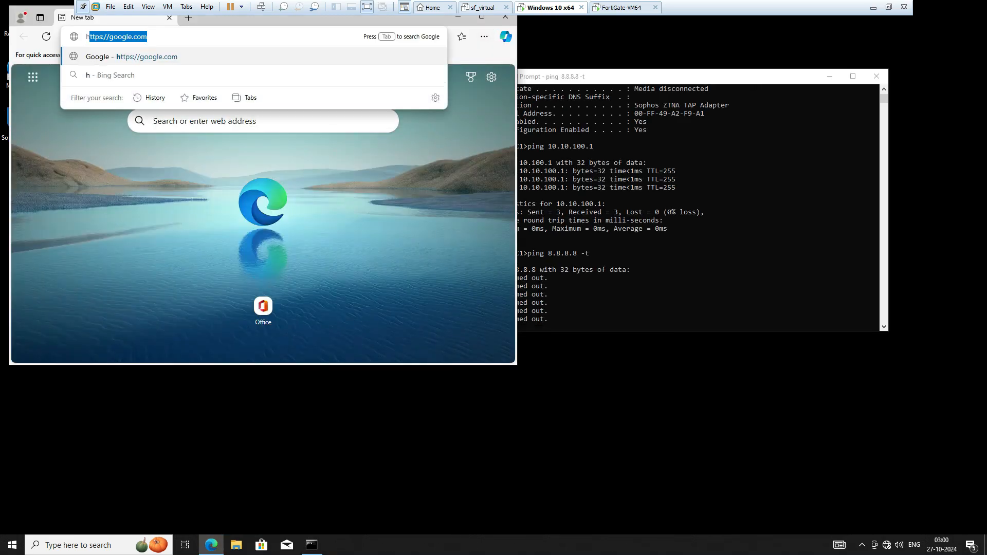
pyautogui.write('ttps://10.10.100.1')
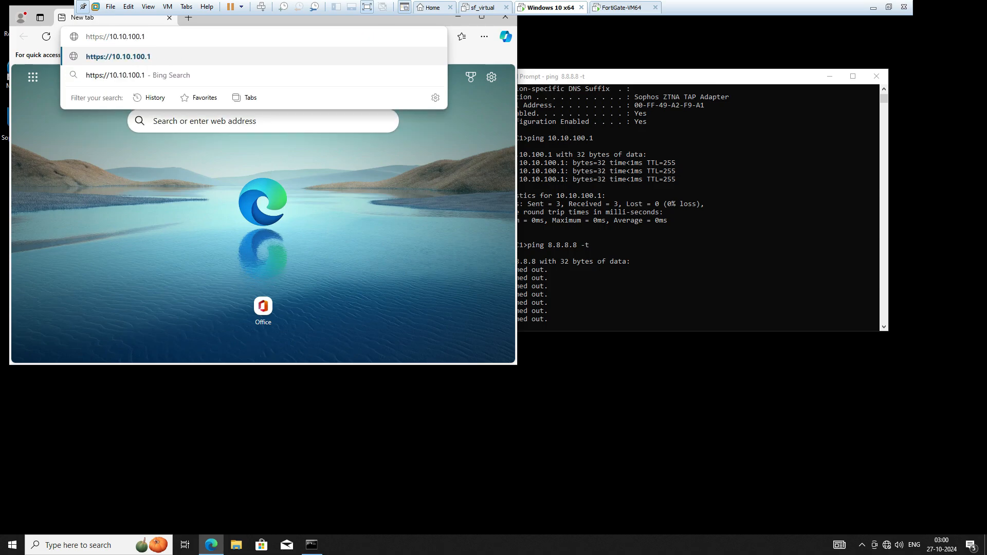
pyautogui.click(118, 56)
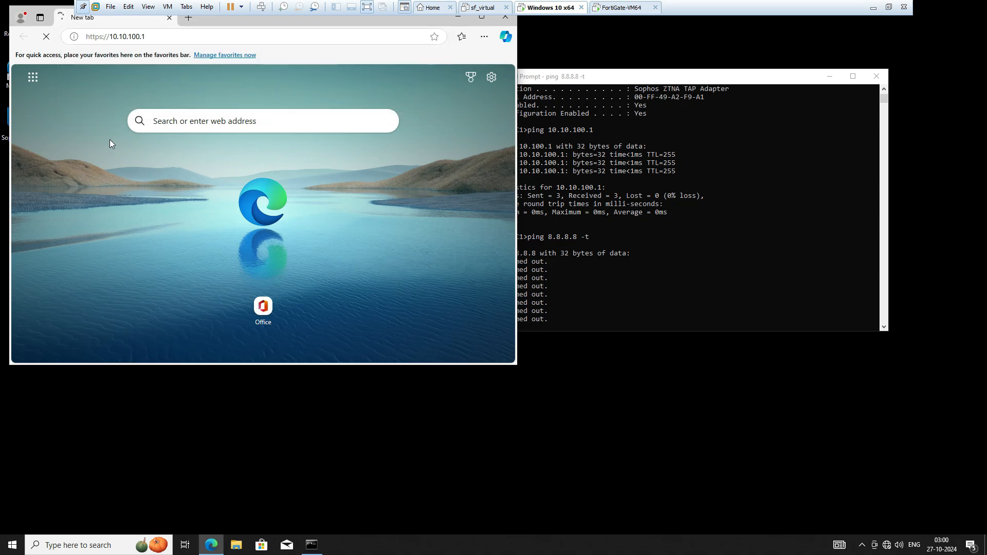
pyautogui.moveTo(216, 173)
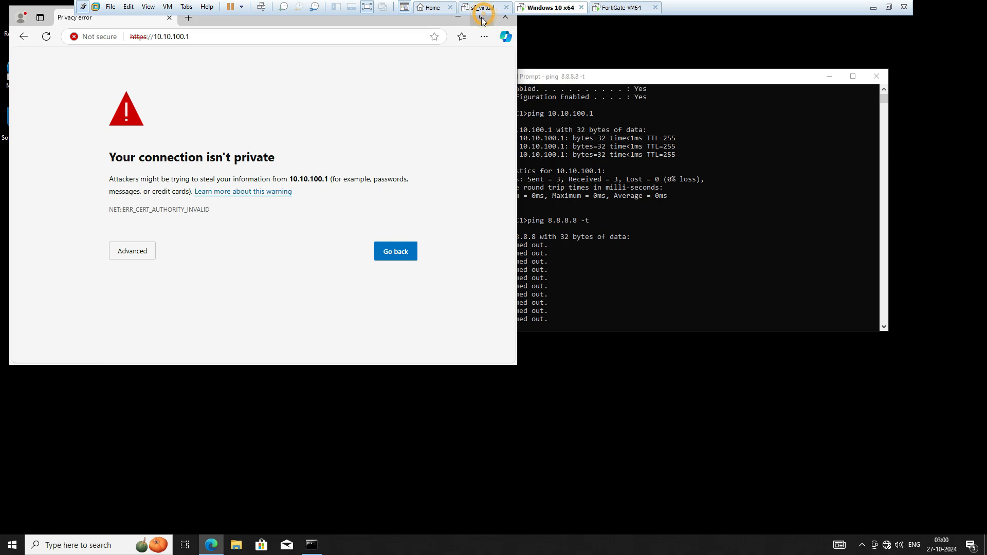
pyautogui.moveTo(464, 158)
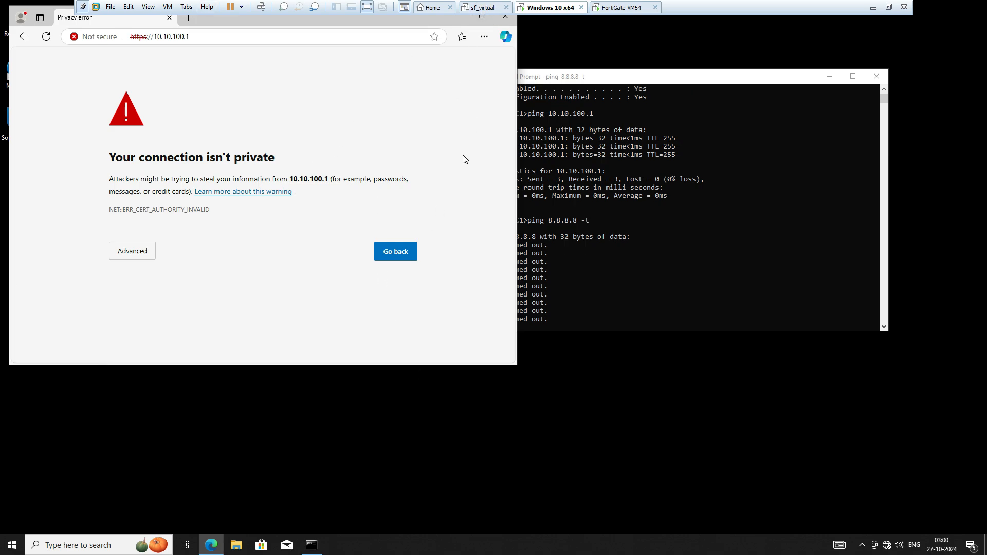
pyautogui.moveTo(488, 33)
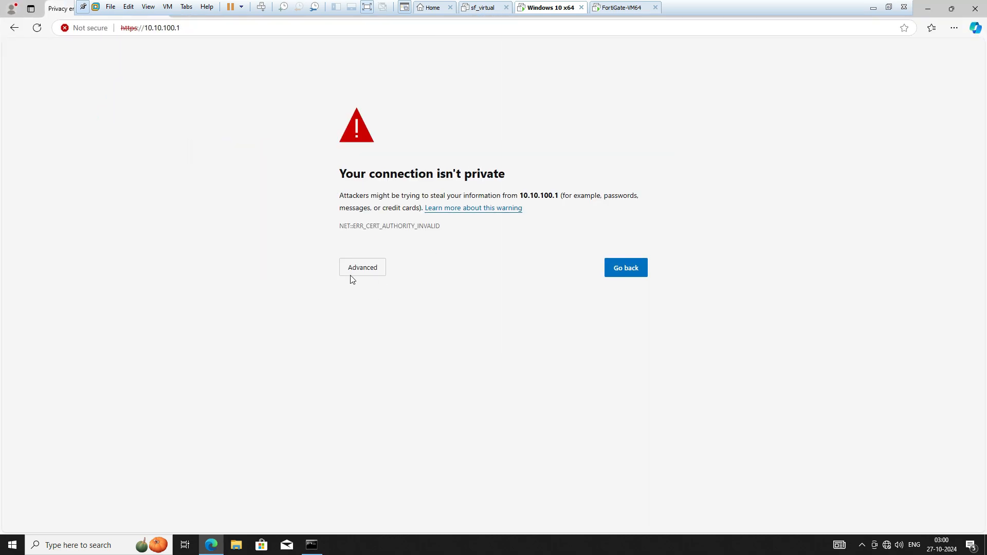
pyautogui.click(362, 267)
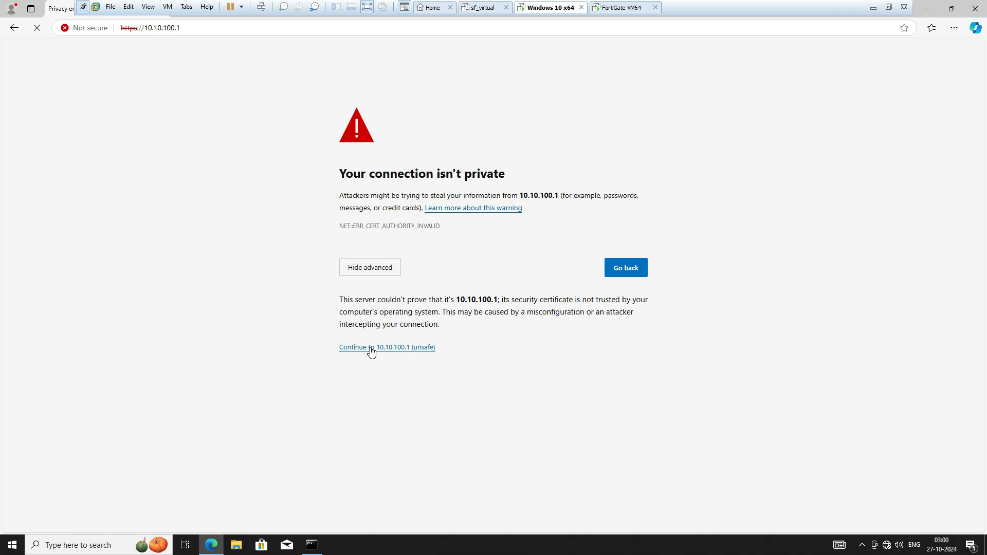
pyautogui.moveTo(396, 353)
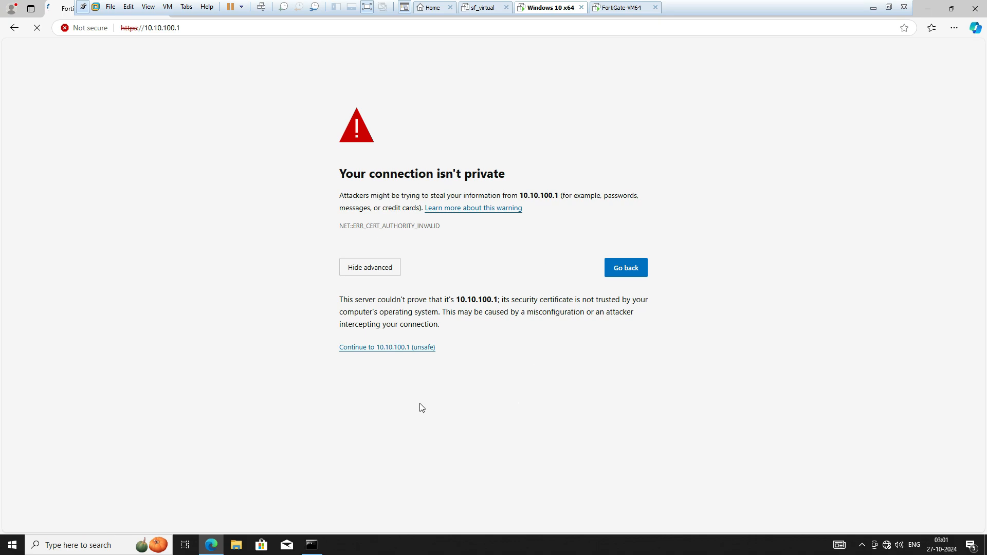
pyautogui.click(311, 544)
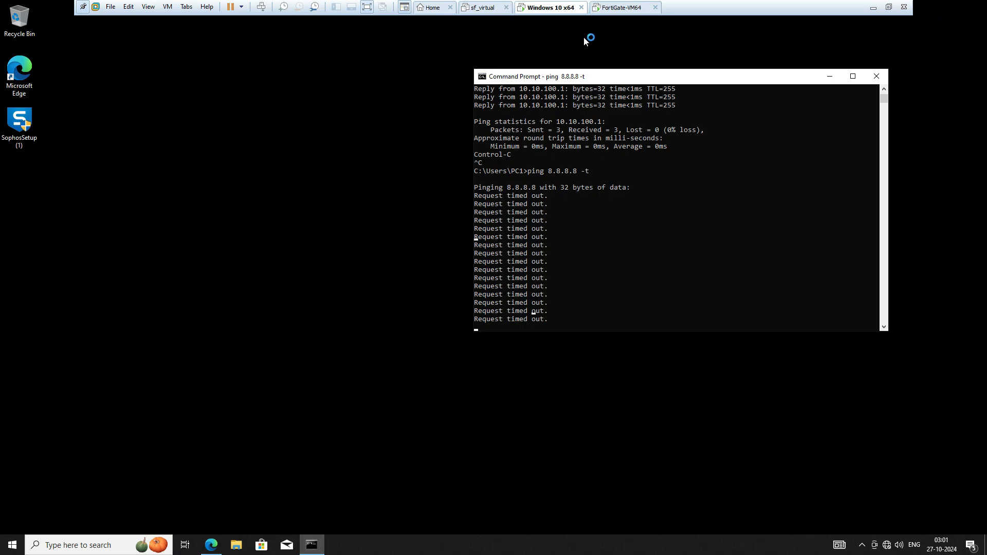
# Step: Hide Command Prompt and go to Policy & Objects > Firewall Policy in FortiGate
pyautogui.click(875, 75)
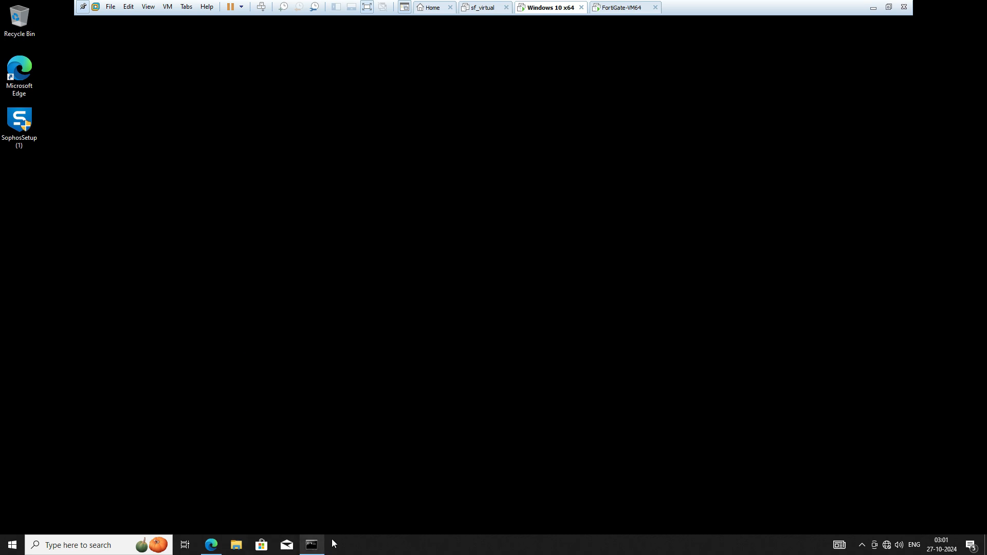
pyautogui.moveTo(338, 511)
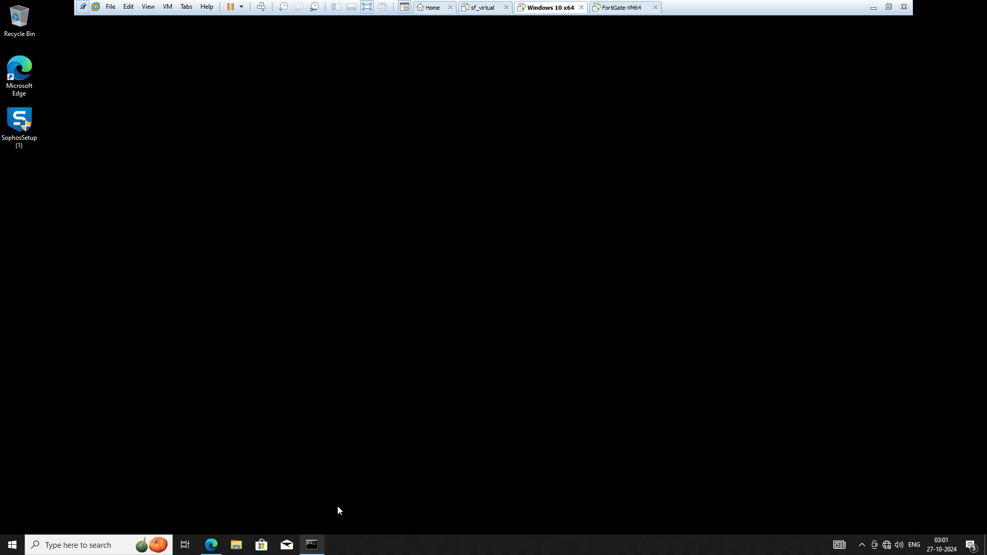
pyautogui.click(310, 544)
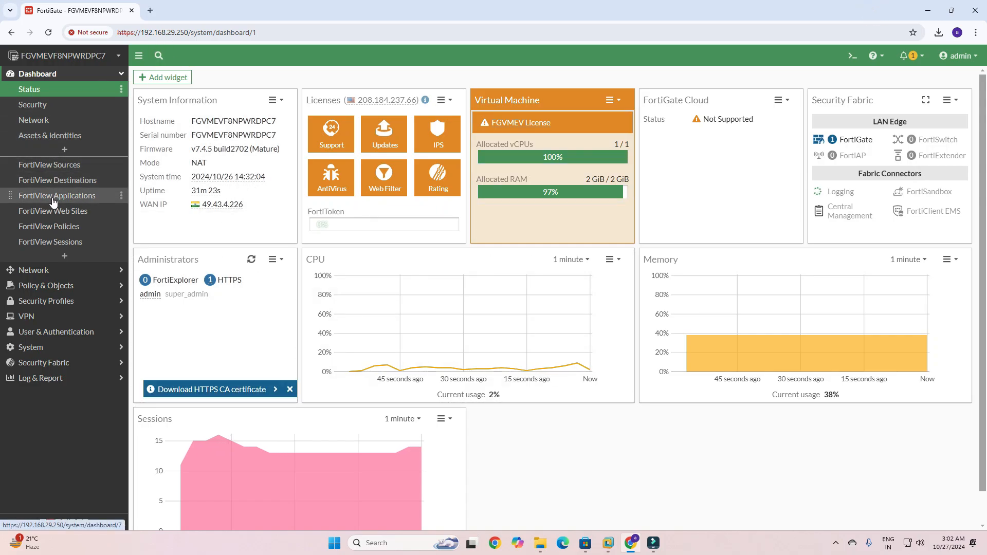
pyautogui.moveTo(67, 270)
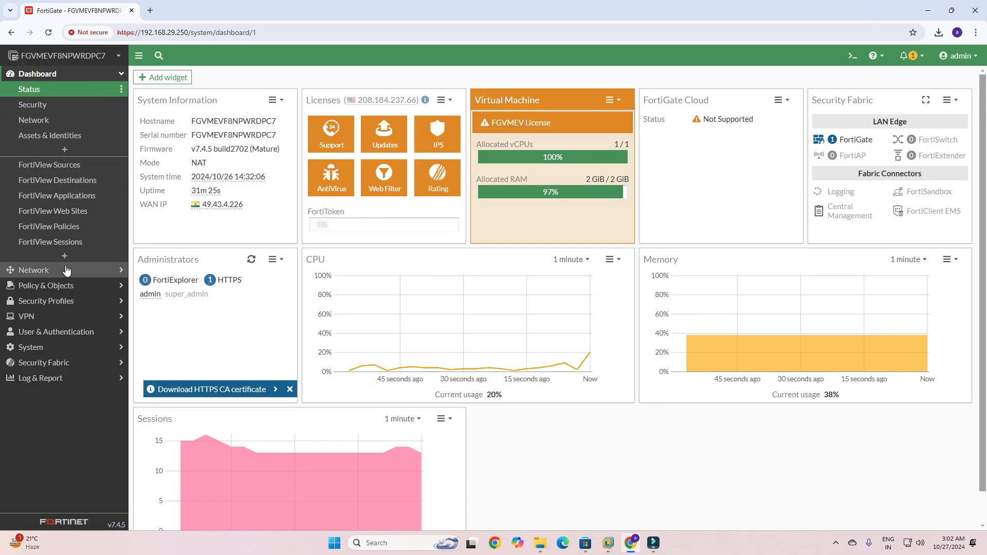
pyautogui.moveTo(61, 289)
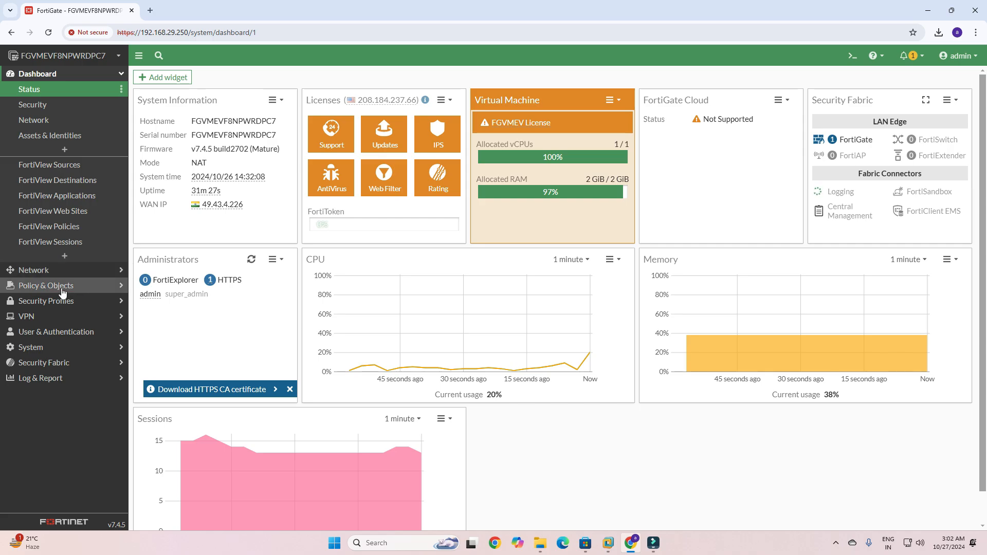
pyautogui.click(45, 285)
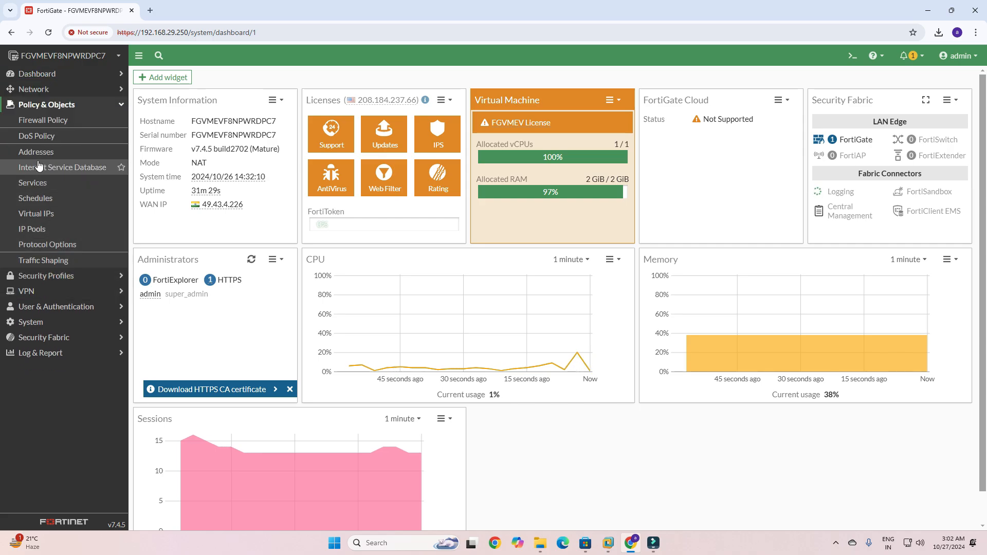
pyautogui.click(43, 120)
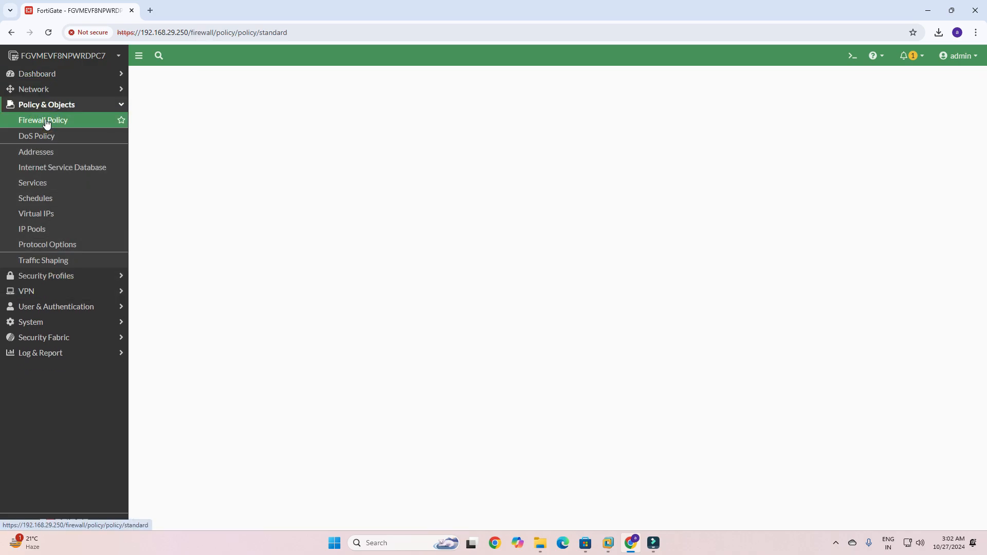
pyautogui.click(43, 120)
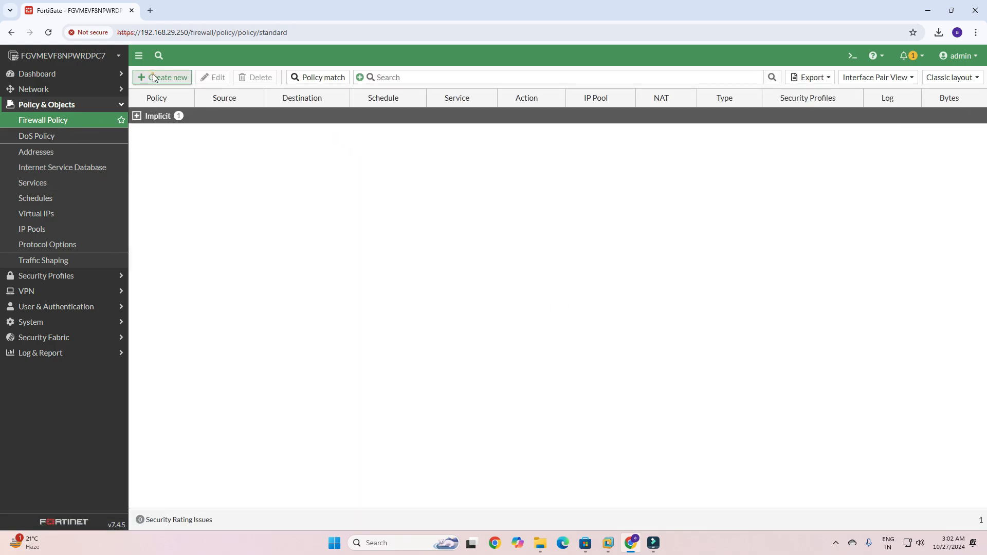
# Step: Create policy 'LAN TO WAN' with incoming internal (port2) and outgoing wan (port1)
pyautogui.click(162, 77)
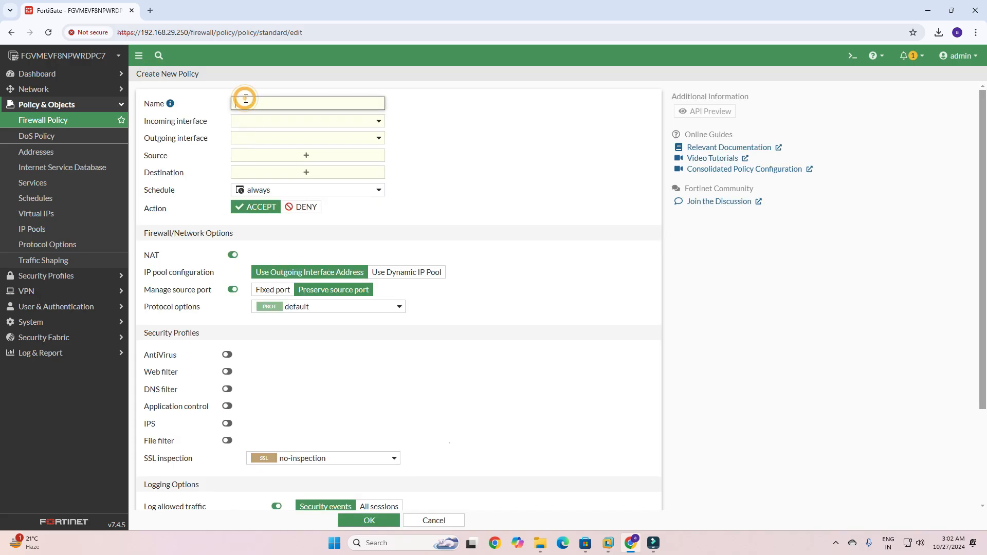
pyautogui.write('LAN TO WAN')
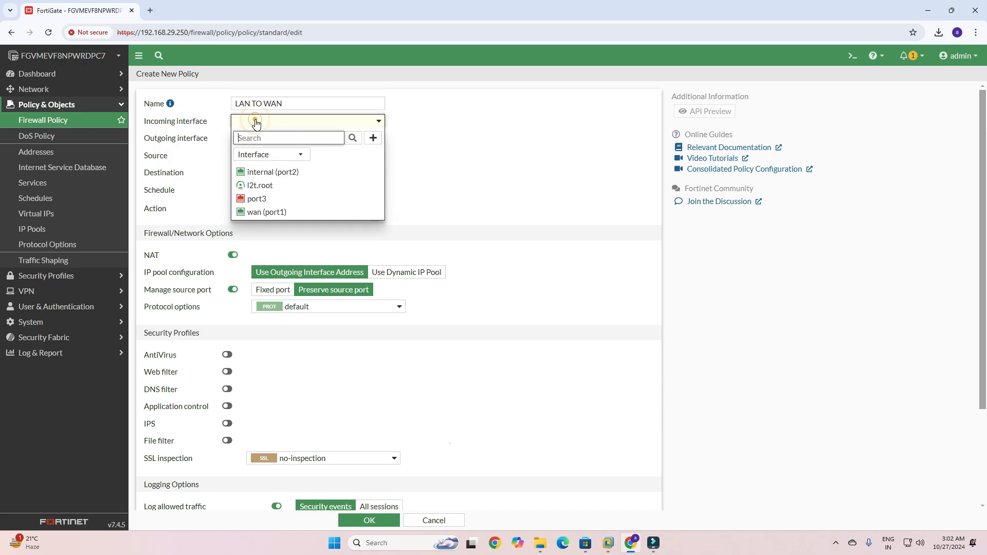
pyautogui.moveTo(272, 189)
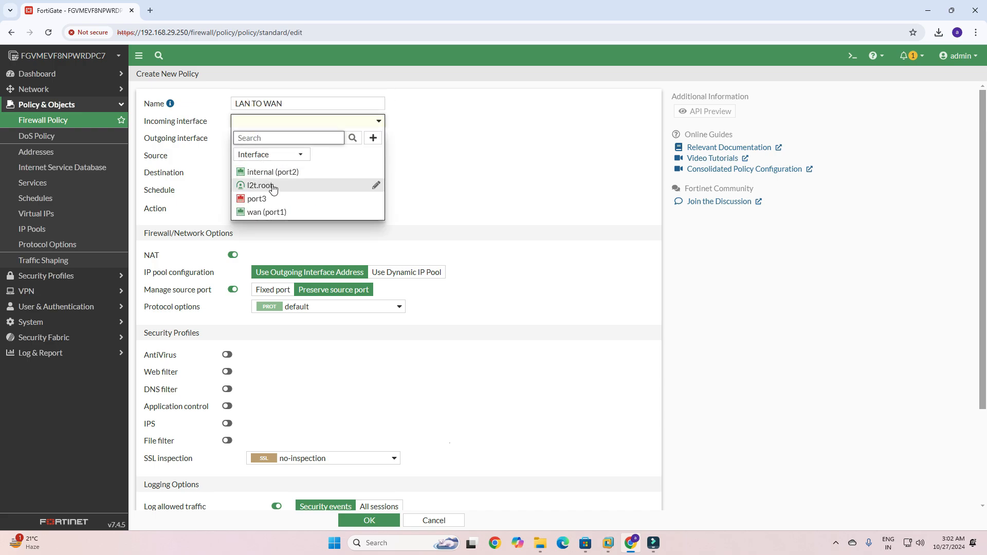
pyautogui.click(272, 171)
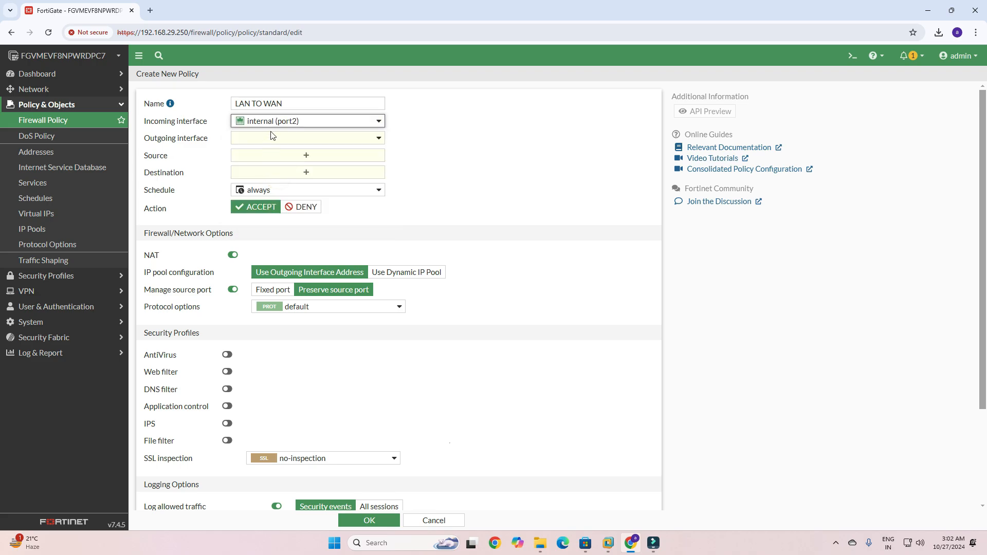
pyautogui.moveTo(258, 121)
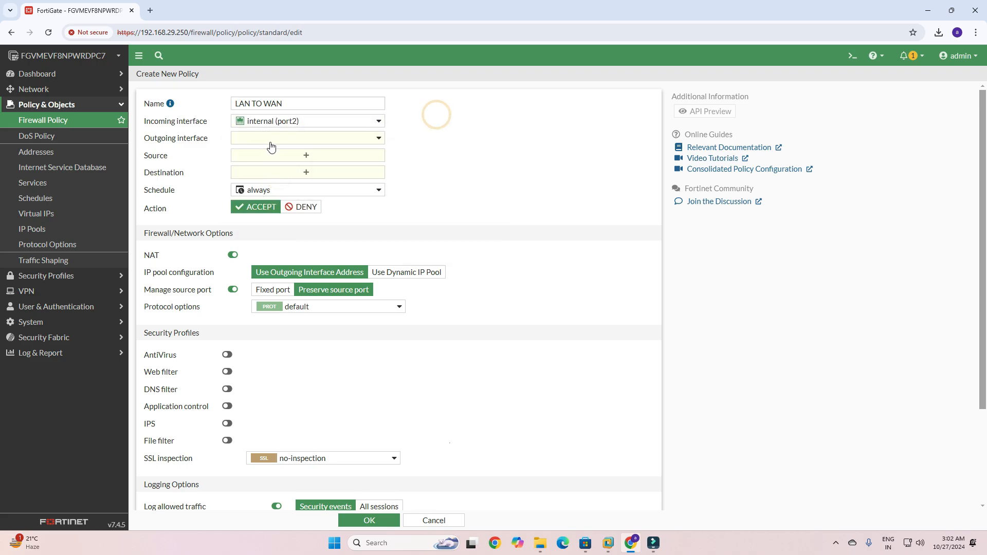
pyautogui.click(307, 138)
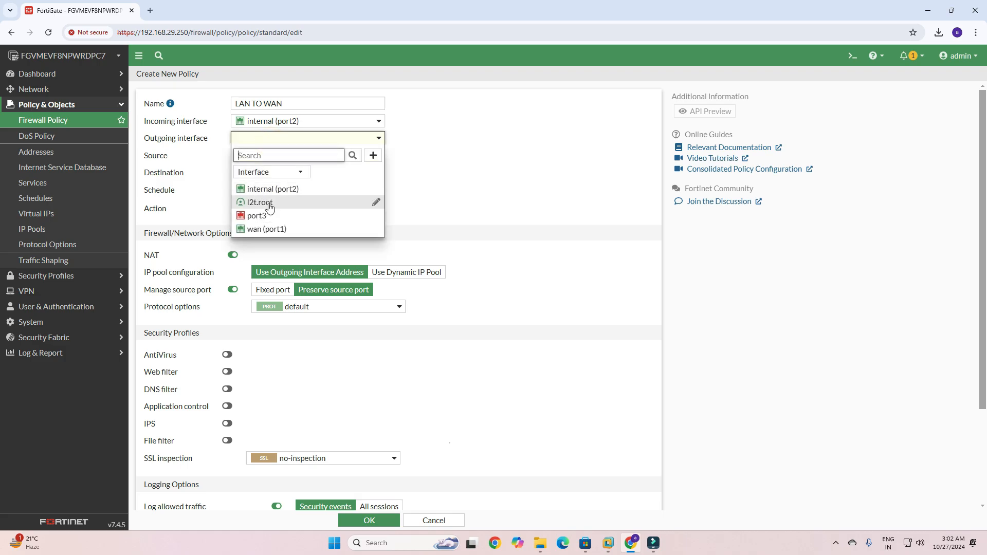
pyautogui.click(266, 228)
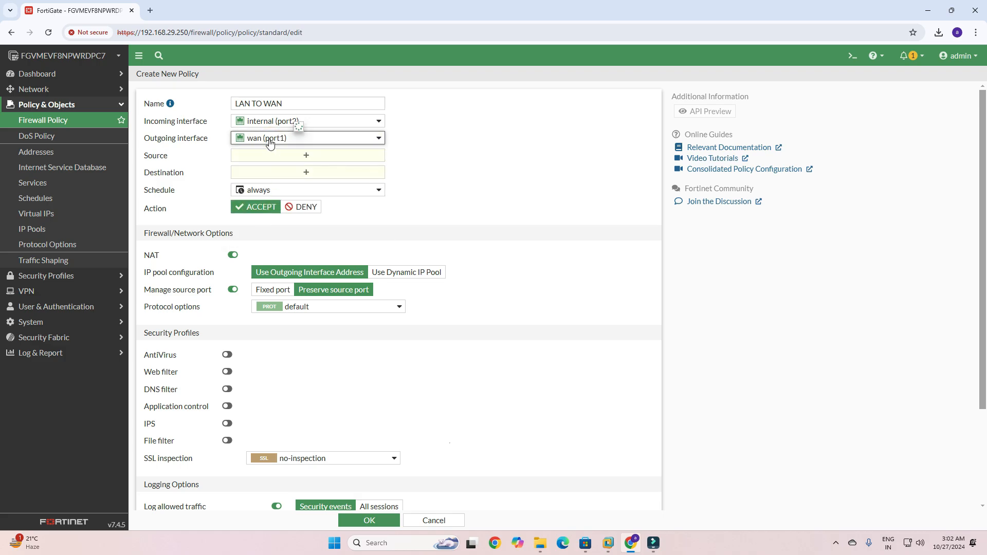
pyautogui.moveTo(269, 137)
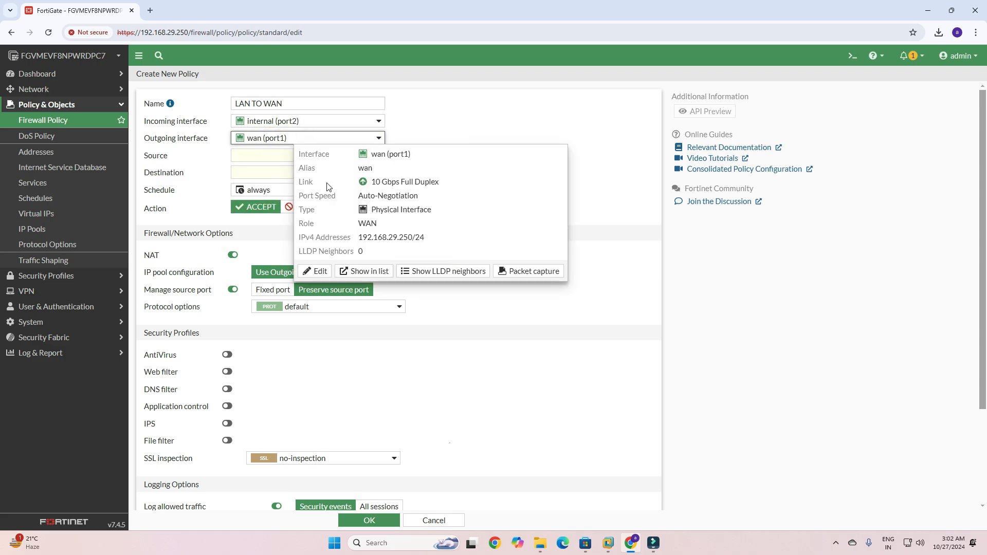
pyautogui.click(280, 155)
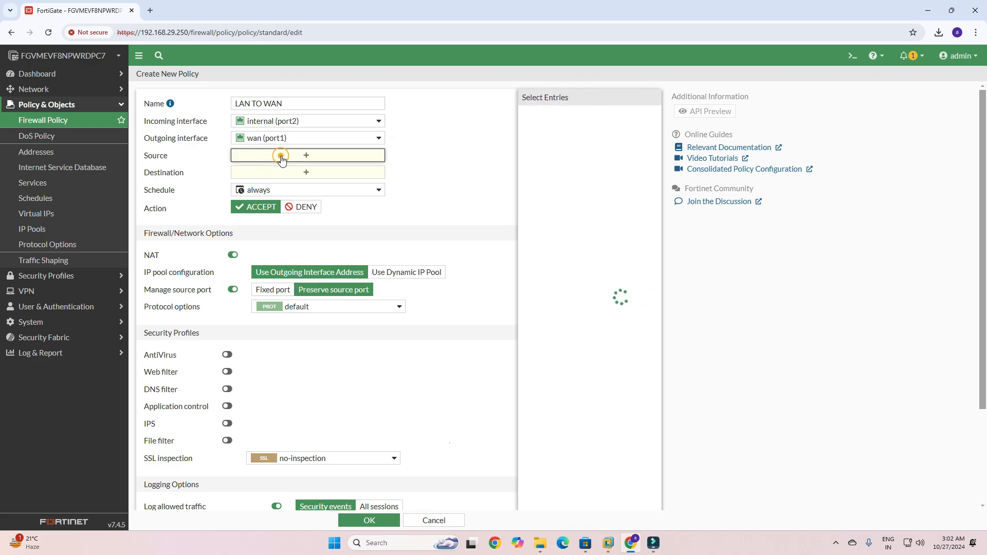
# Step: From the source Select Entries pane, start creating a new Address object
pyautogui.click(306, 155)
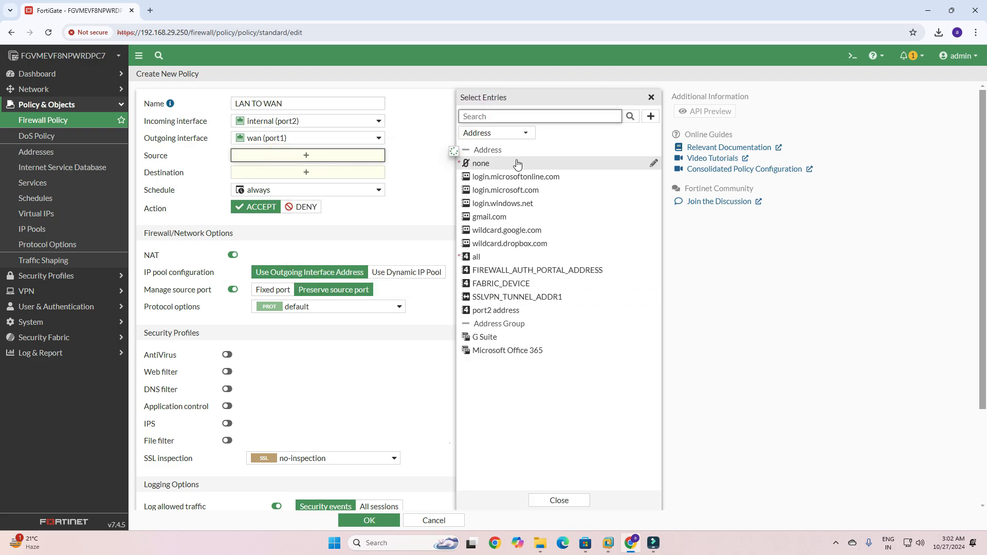
pyautogui.moveTo(650, 116)
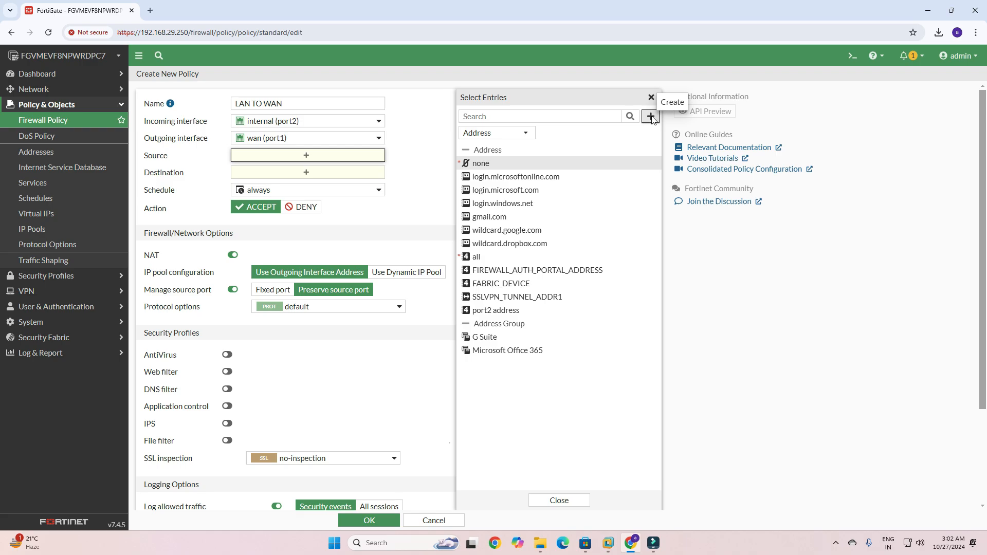
pyautogui.click(650, 117)
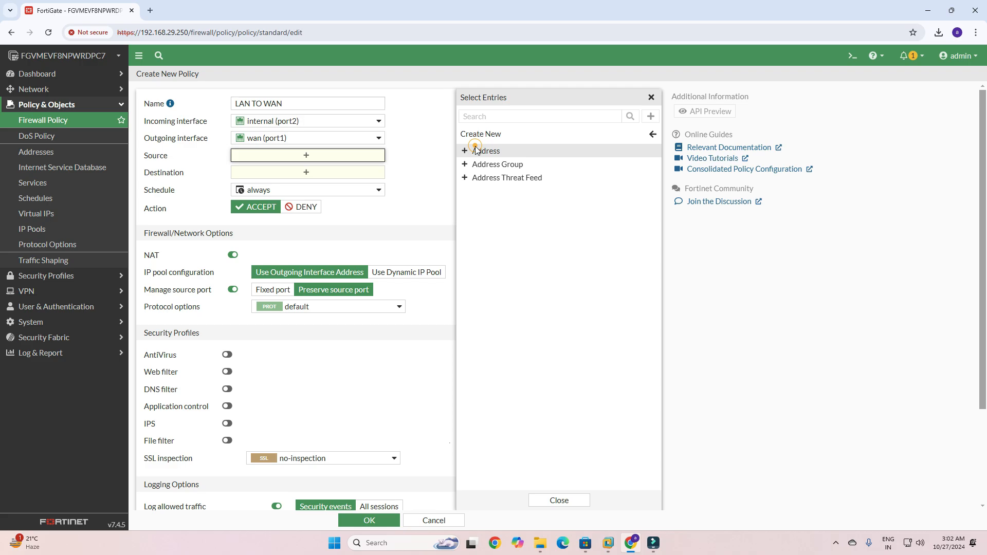
pyautogui.click(485, 151)
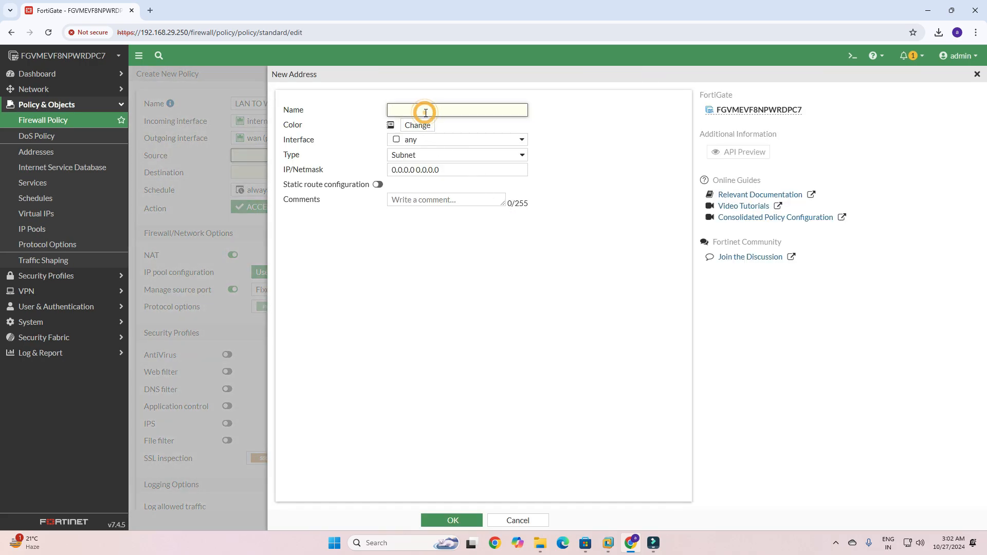
# Step: Enter address name 'LAN Network', interface internal (port2), IP/netmask 10.10.100.1/24
pyautogui.write('lan')
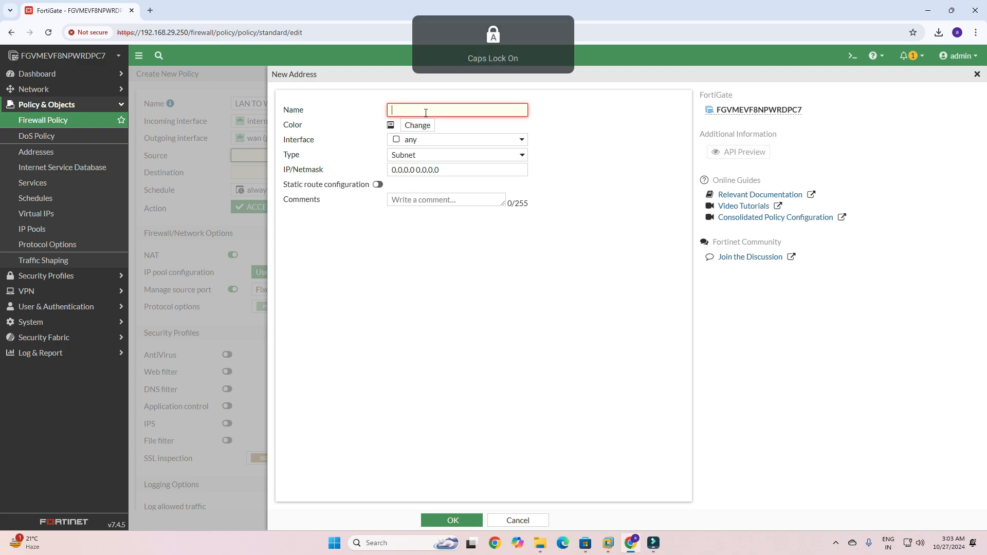
pyautogui.write('LAN')
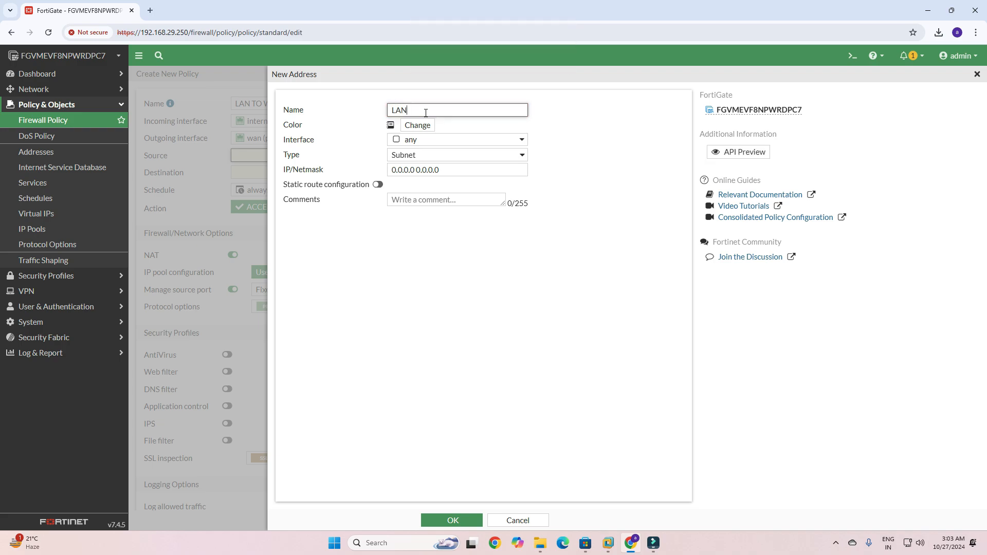
pyautogui.write('N')
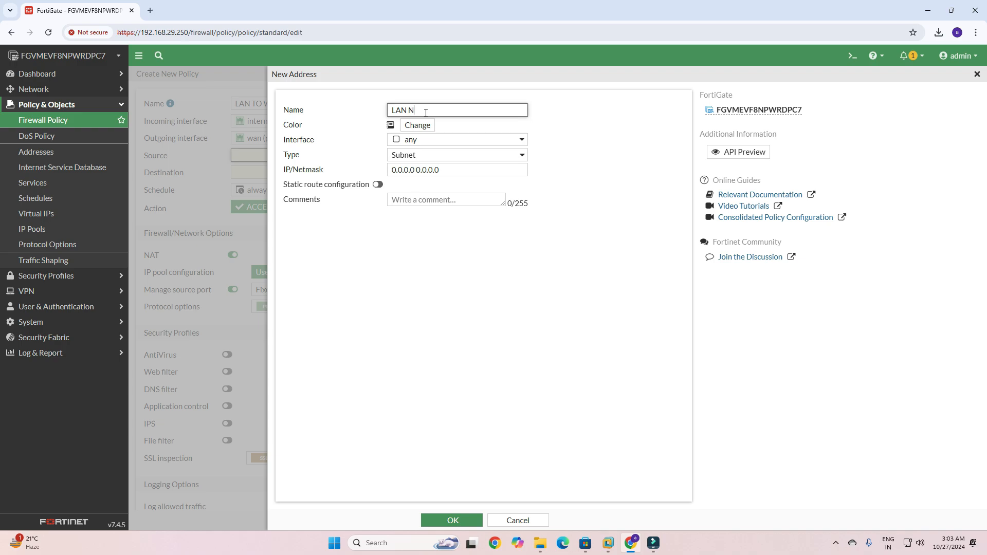
pyautogui.write('etwork')
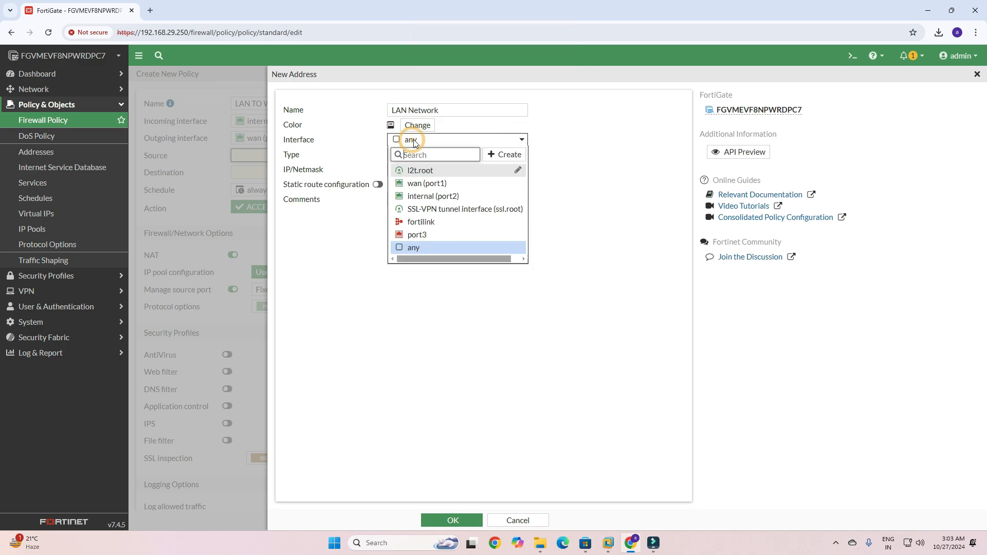
pyautogui.click(432, 196)
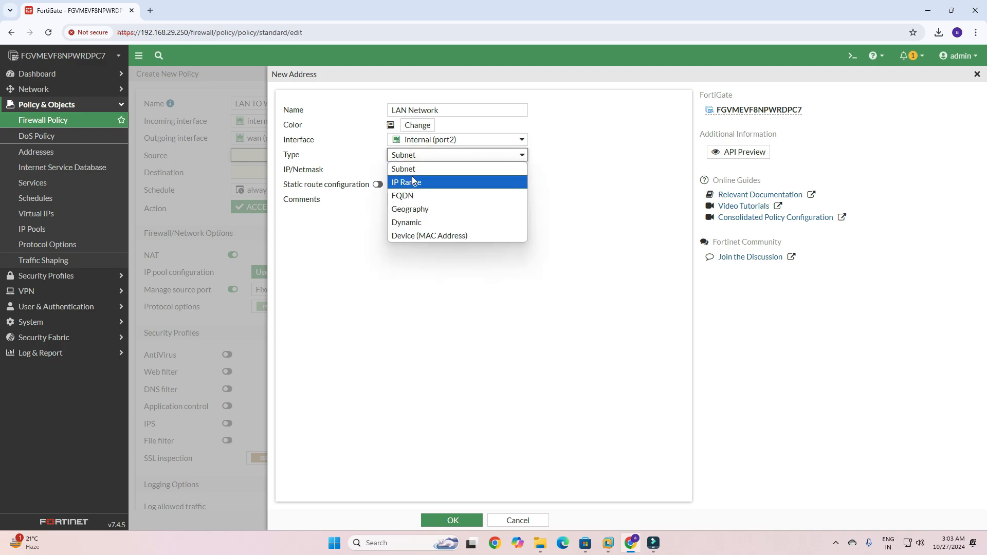
pyautogui.click(403, 169)
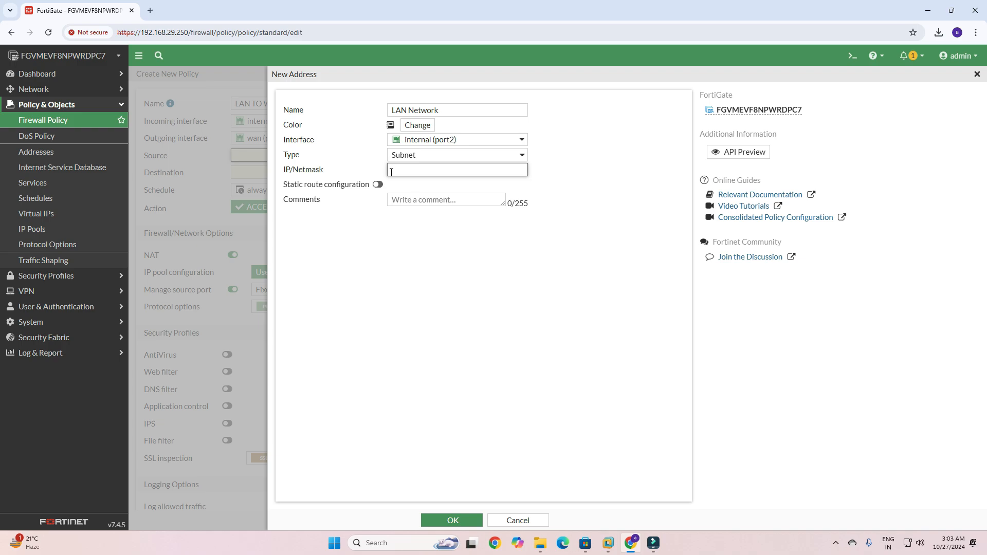
pyautogui.write('10.10.')
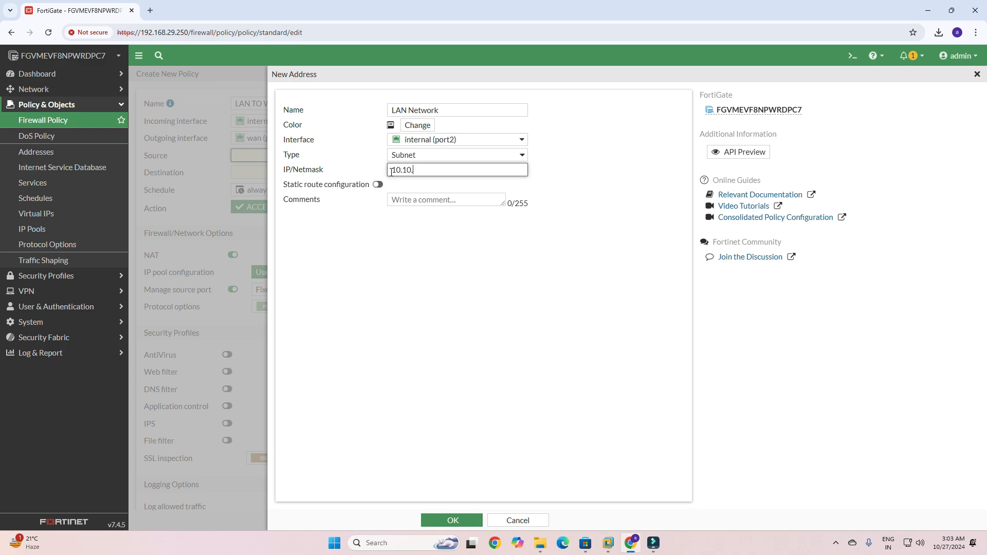
pyautogui.write('100.1')
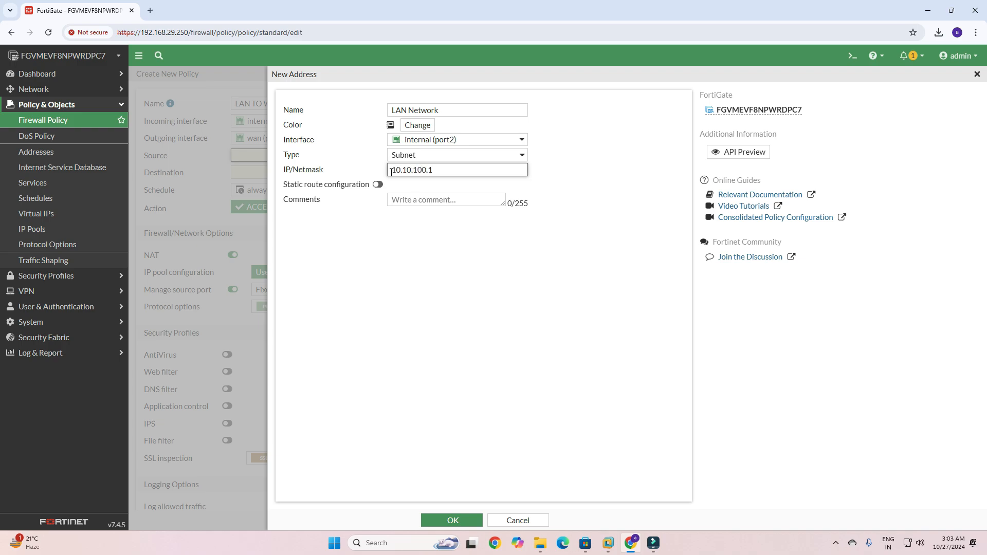
pyautogui.write('/24')
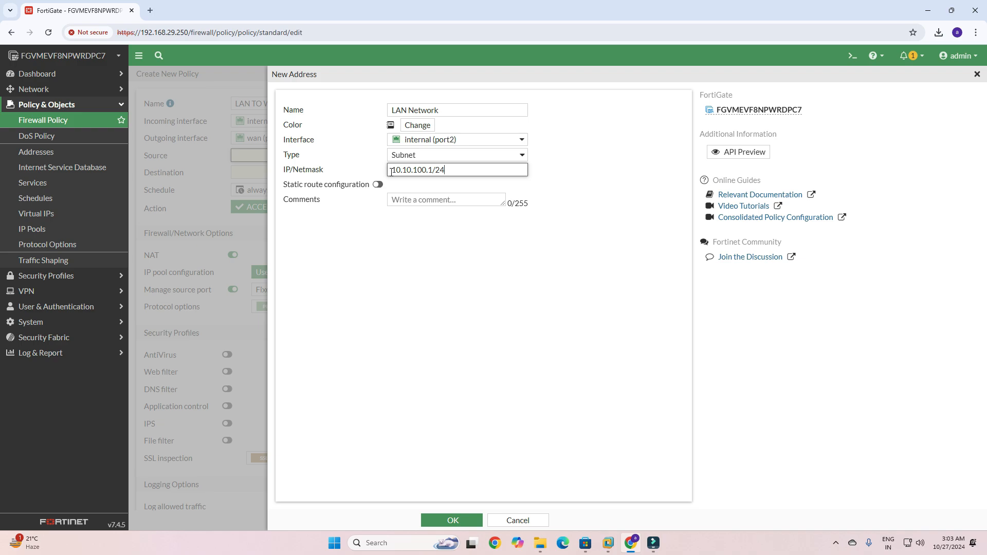
pyautogui.moveTo(380, 203)
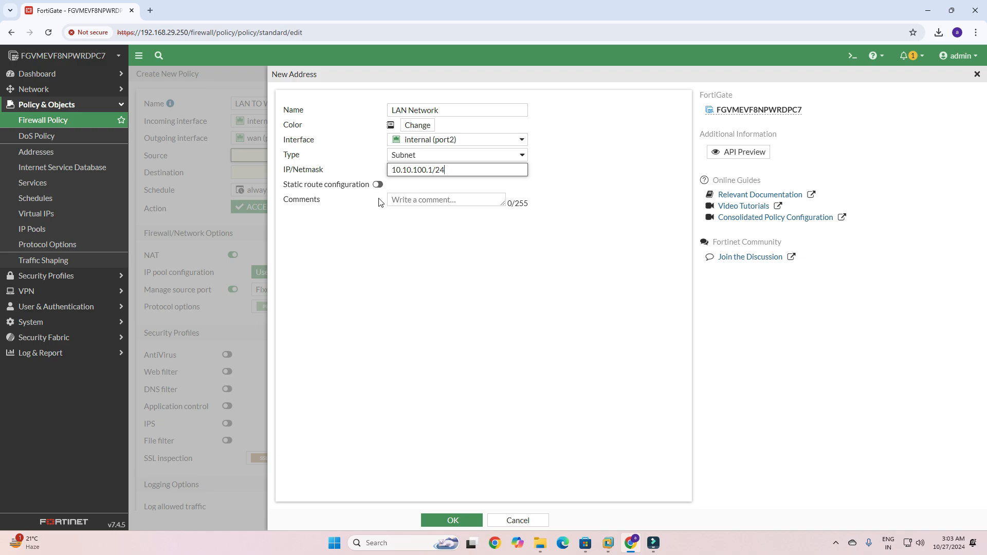
pyautogui.moveTo(344, 194)
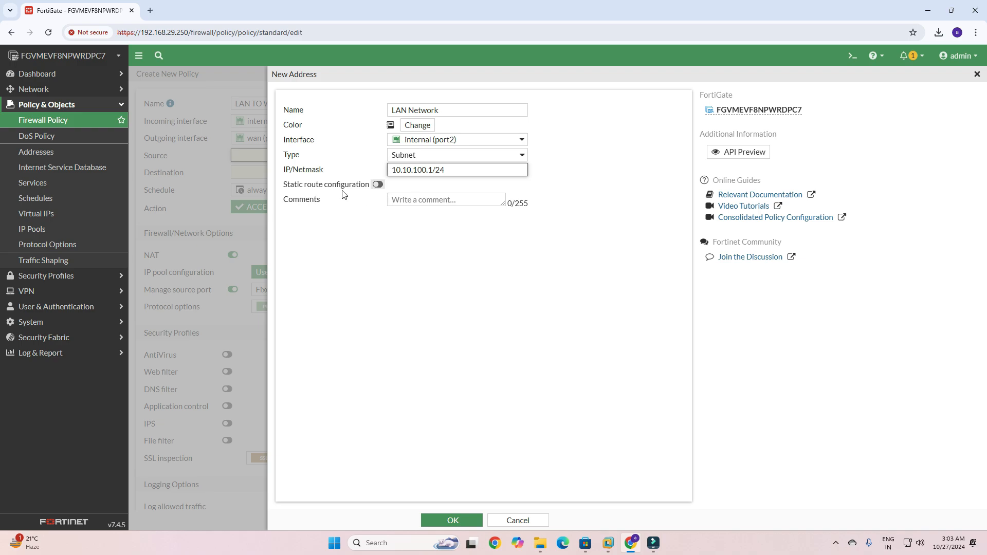
pyautogui.moveTo(435, 165)
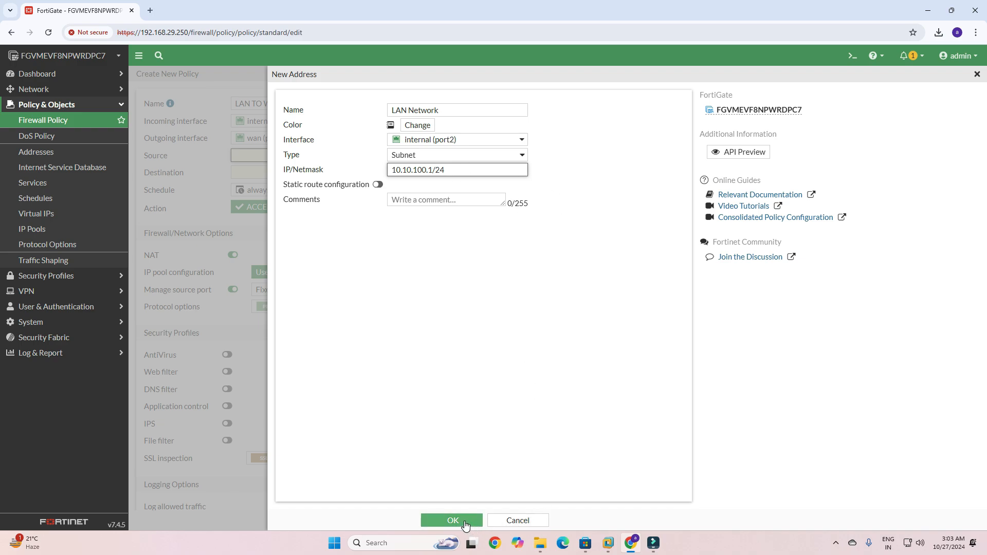
# Step: Try saving the address, then toggle its type to IP Range and back to Subnet
pyautogui.click(451, 520)
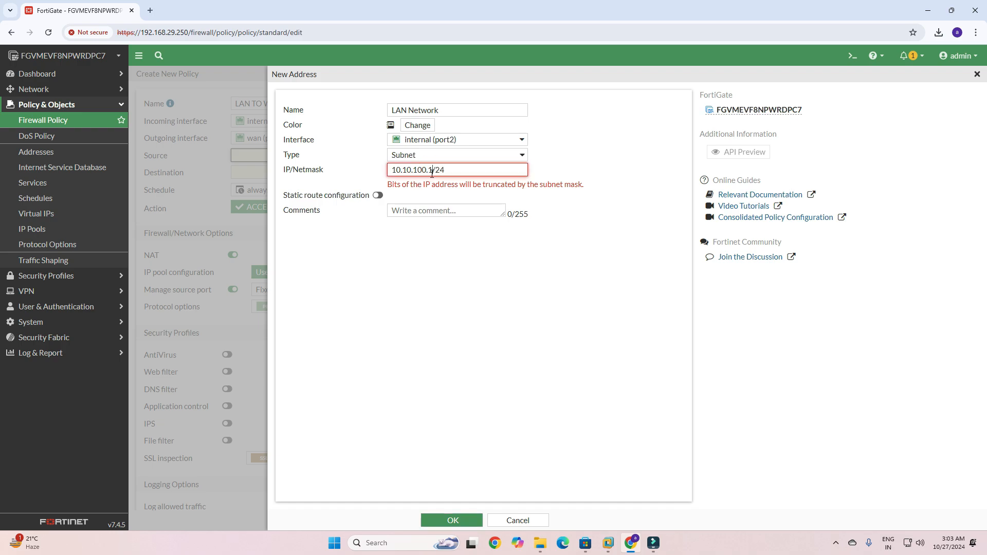
pyautogui.write('2')
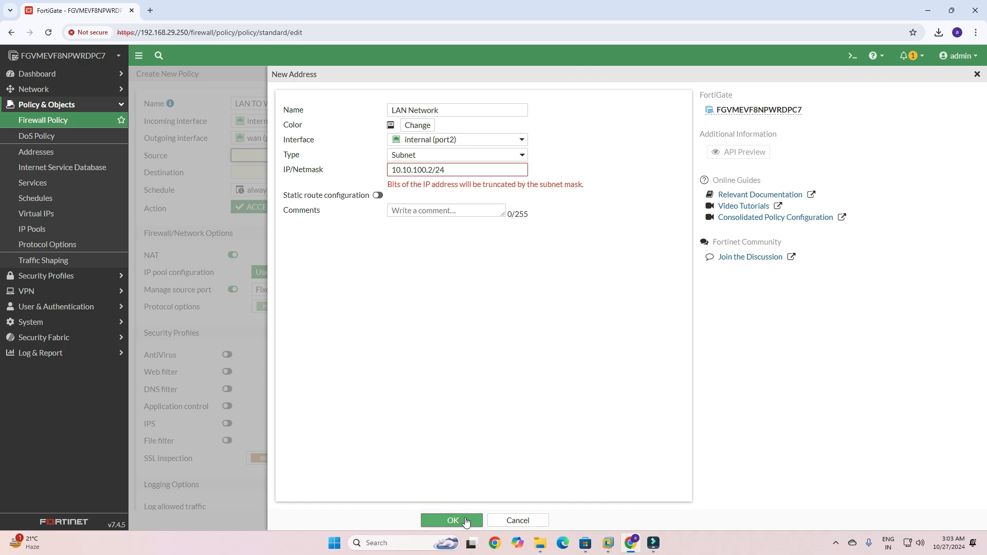
pyautogui.click(521, 155)
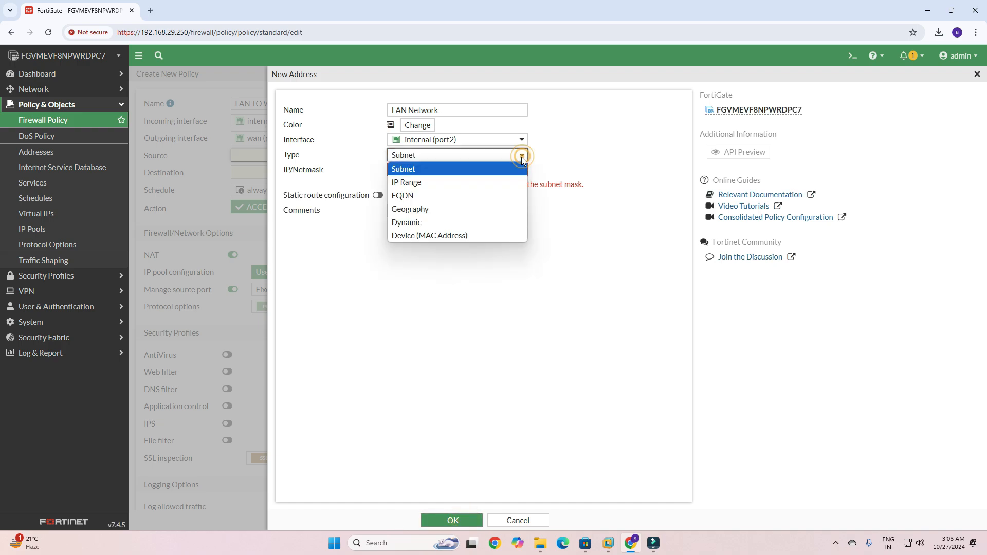
pyautogui.click(406, 182)
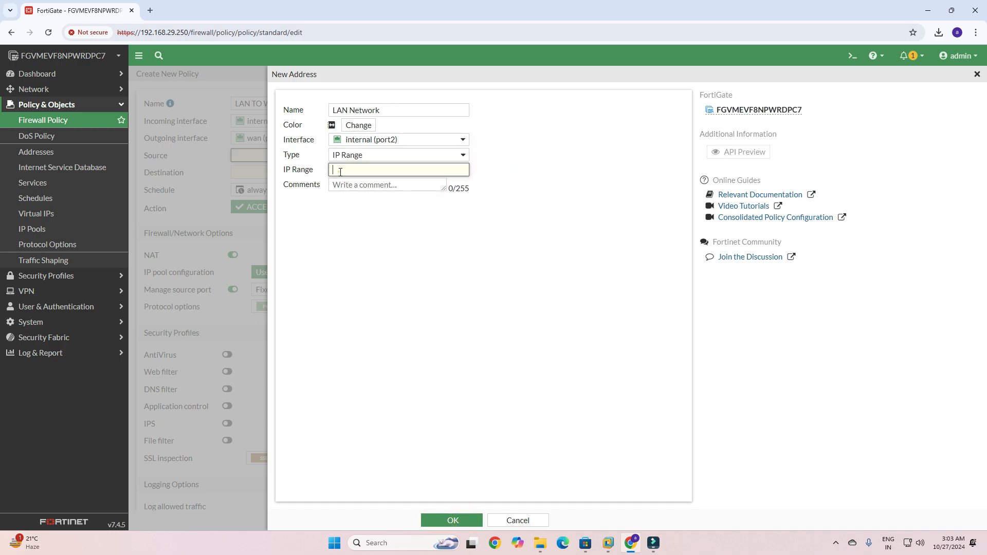
pyautogui.click(462, 156)
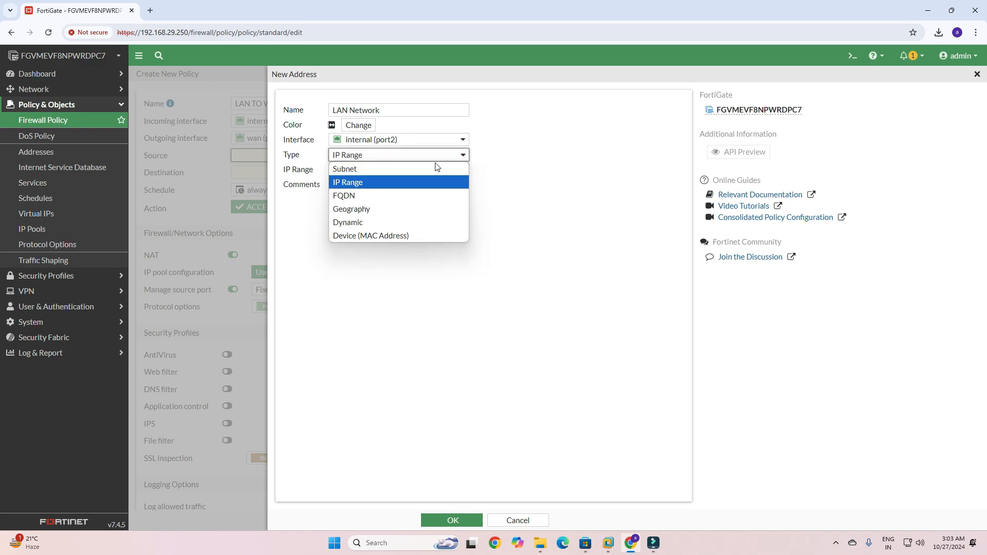
pyautogui.click(344, 169)
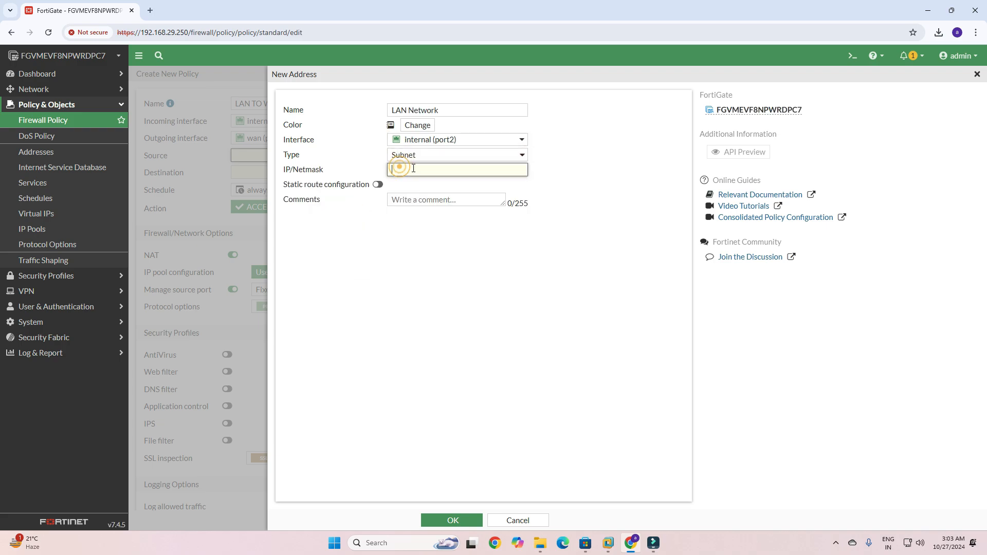
# Step: Correct the IP/Netmask to 10.10.100.0/24 and save the LAN Network address
pyautogui.write('2')
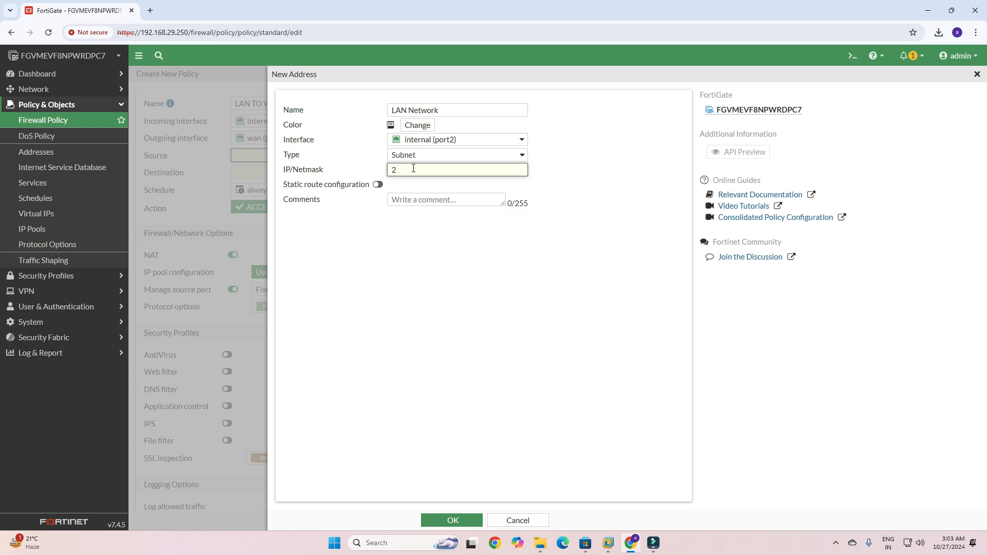
pyautogui.write('10')
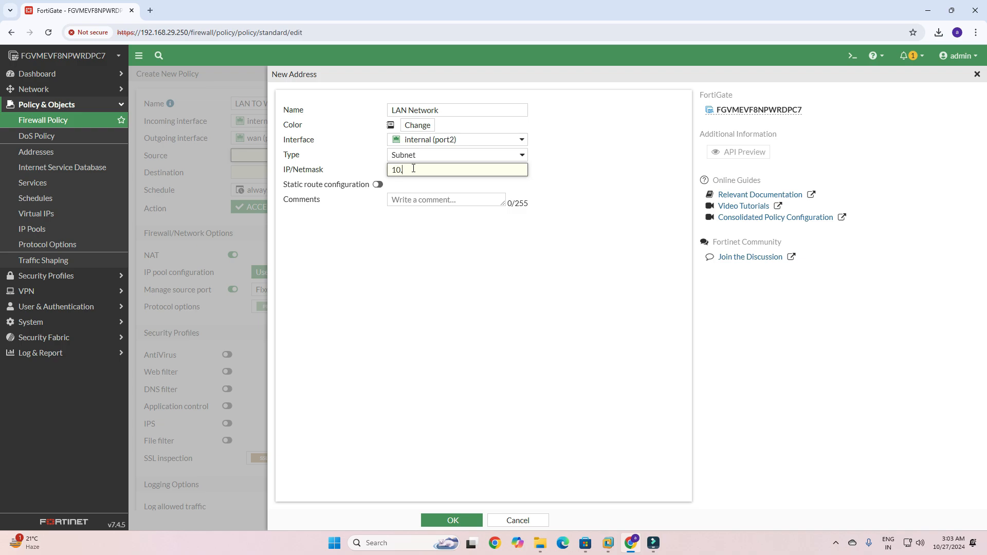
pyautogui.write('.10.10')
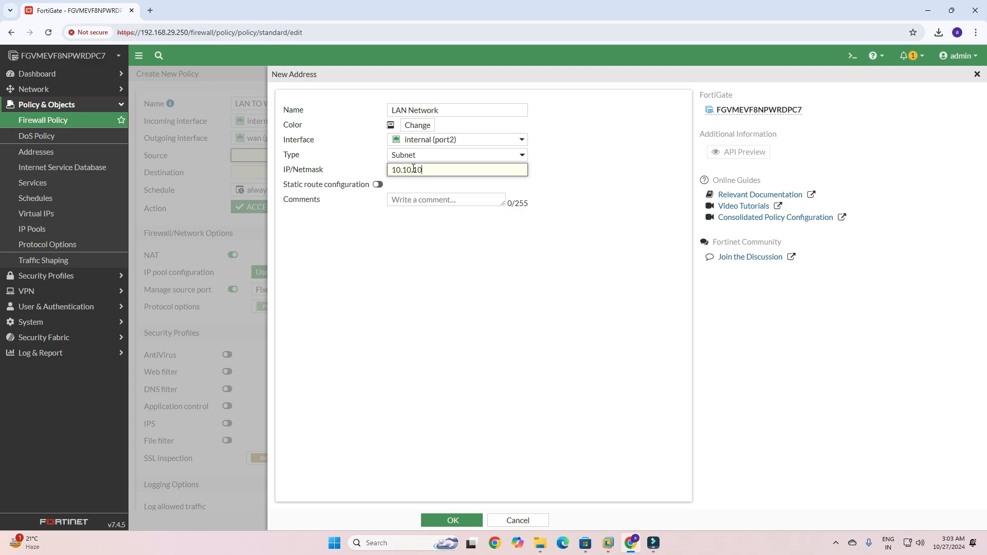
pyautogui.write('100.0')
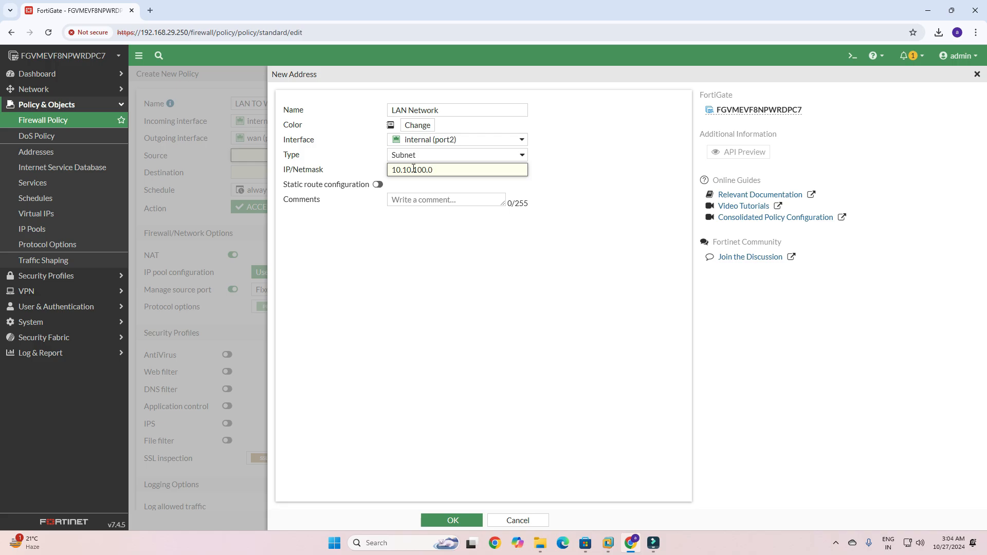
pyautogui.write('/24')
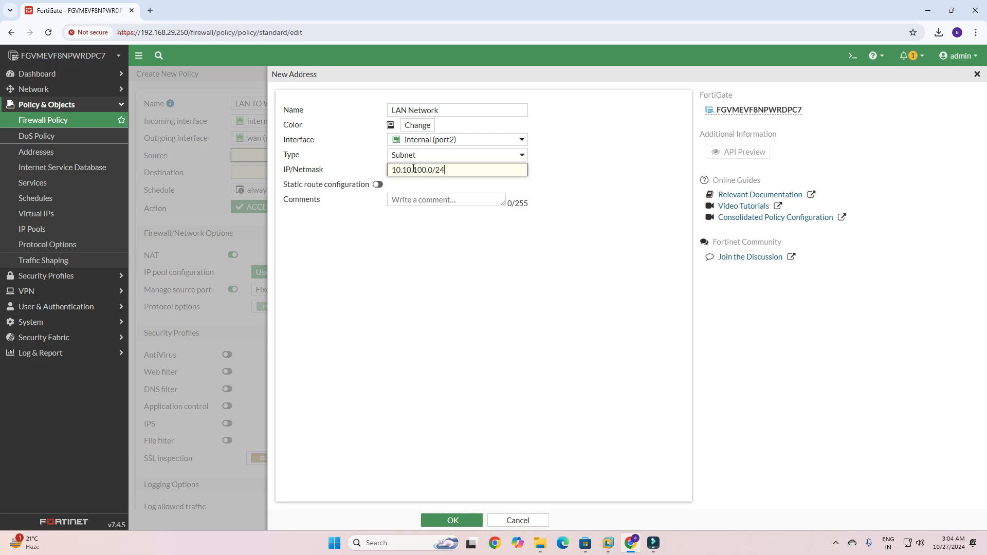
pyautogui.click(463, 519)
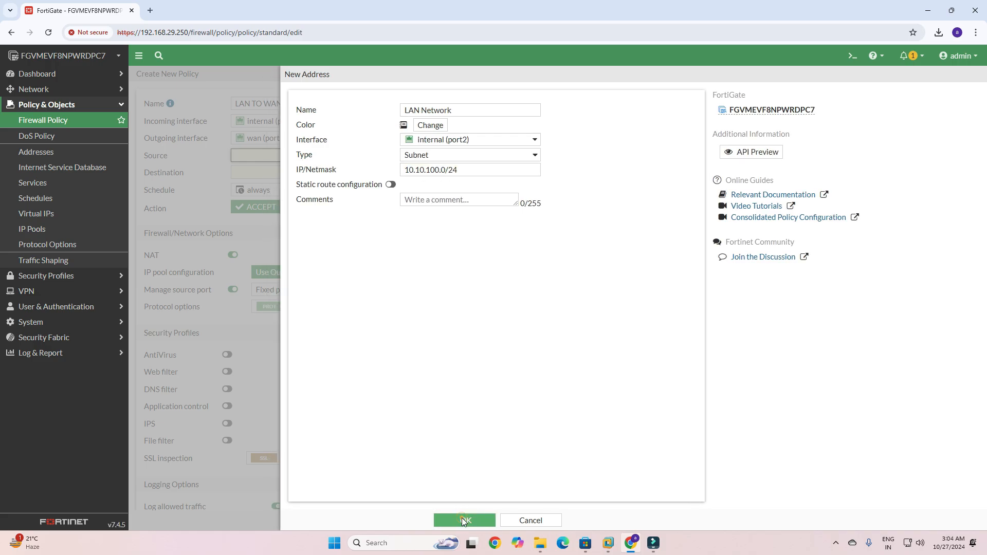
pyautogui.click(463, 520)
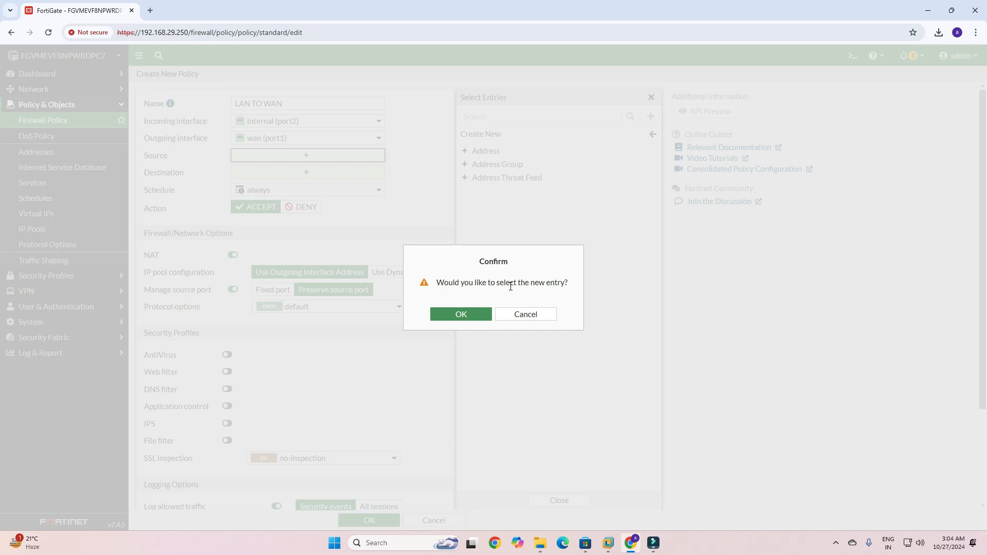
# Step: Use LAN Network as source, set destination to all, and keep schedule 'always'
pyautogui.click(460, 313)
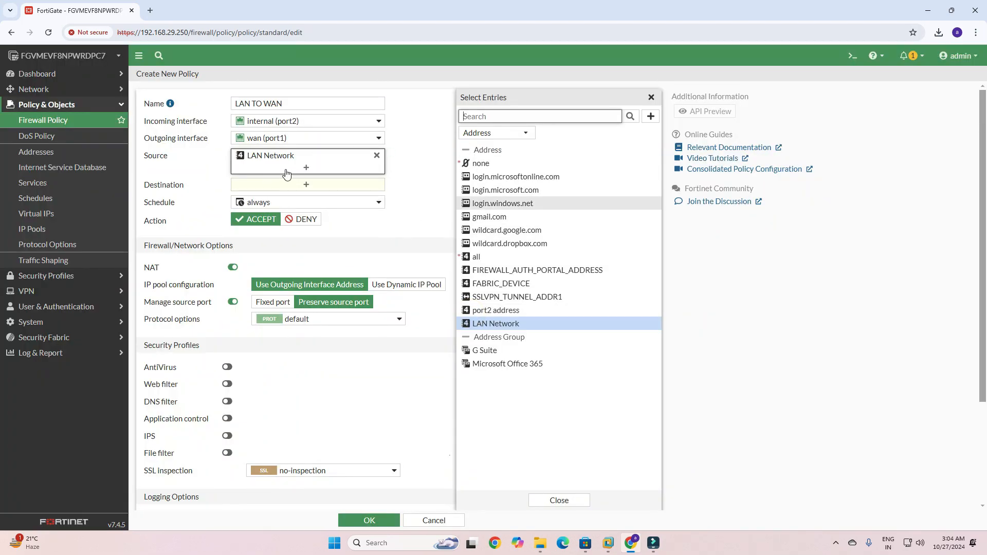
pyautogui.click(557, 499)
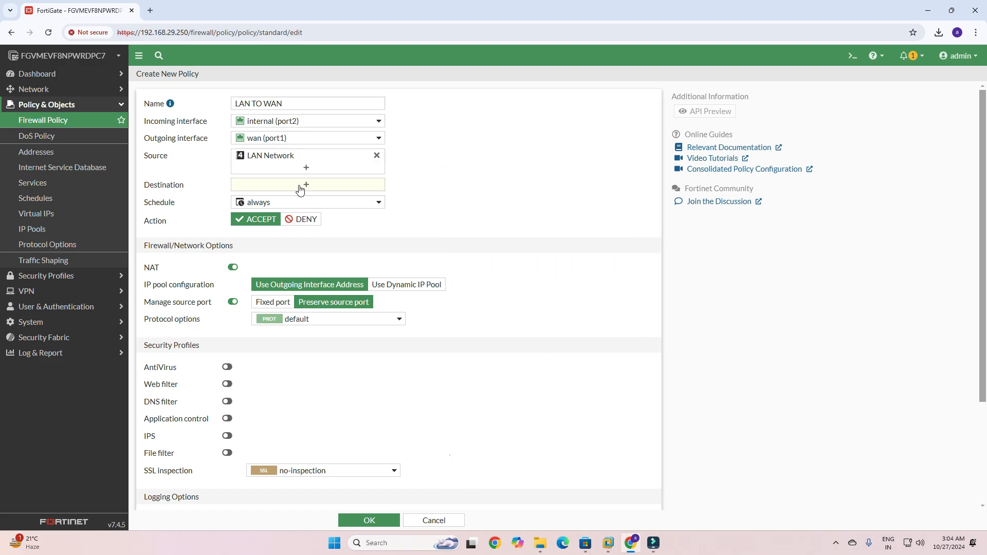
pyautogui.click(306, 185)
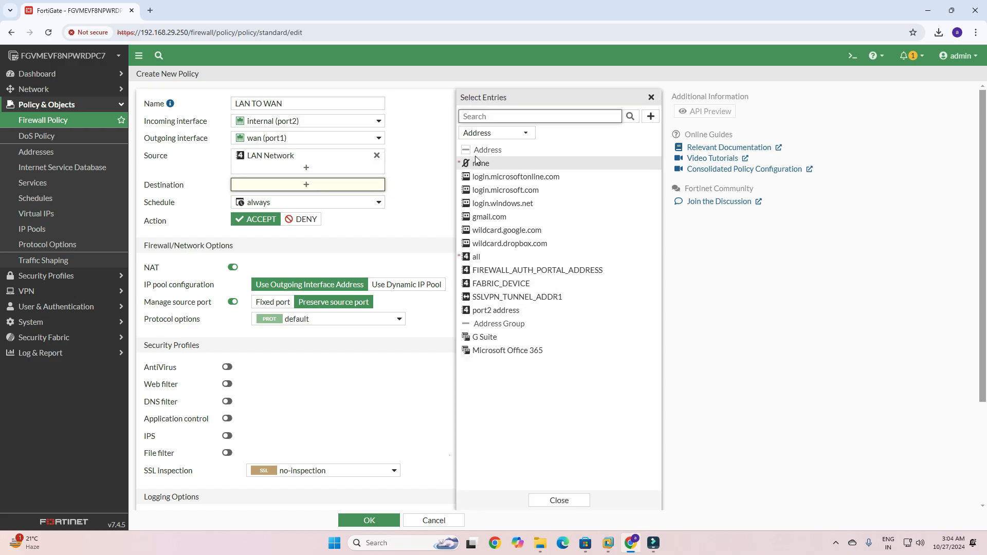
pyautogui.moveTo(481, 163)
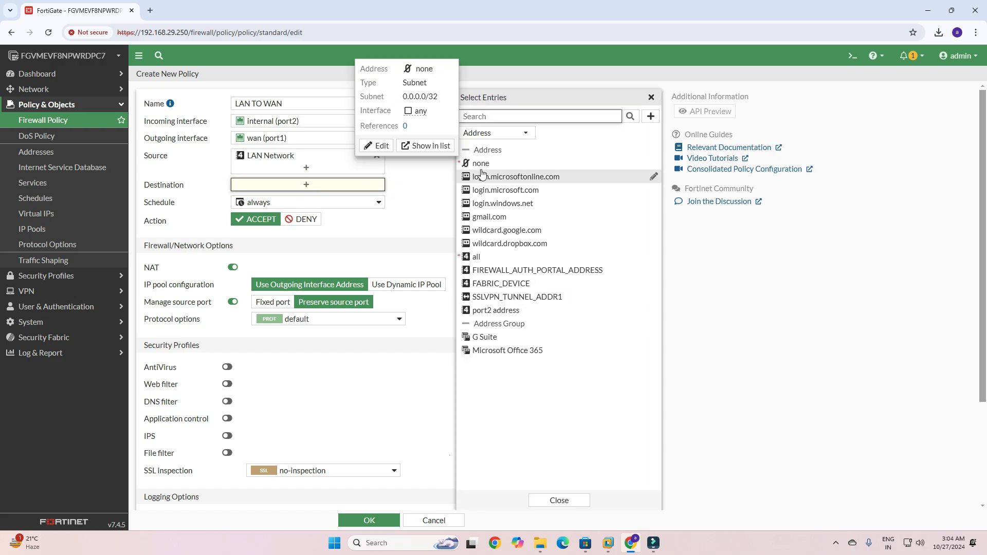
pyautogui.moveTo(482, 163)
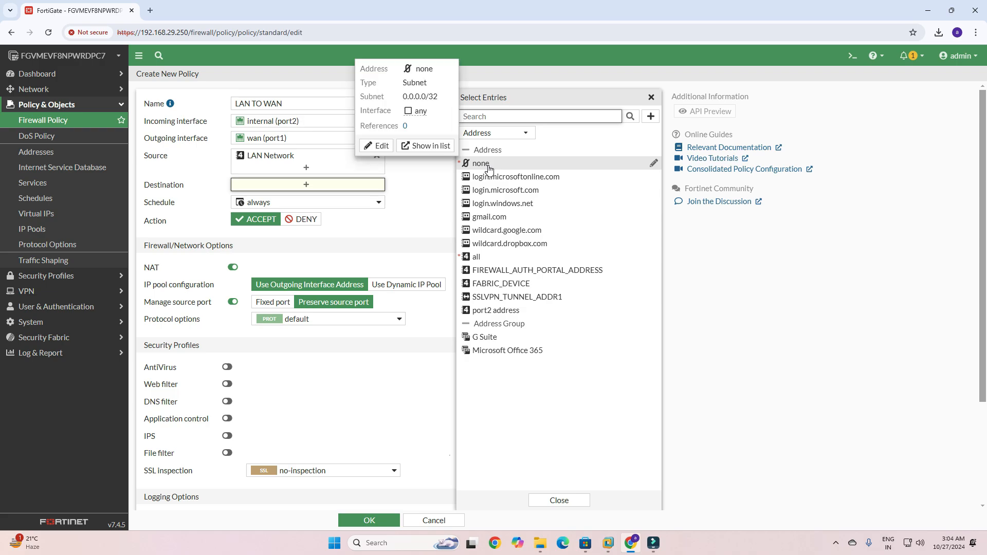
pyautogui.click(476, 256)
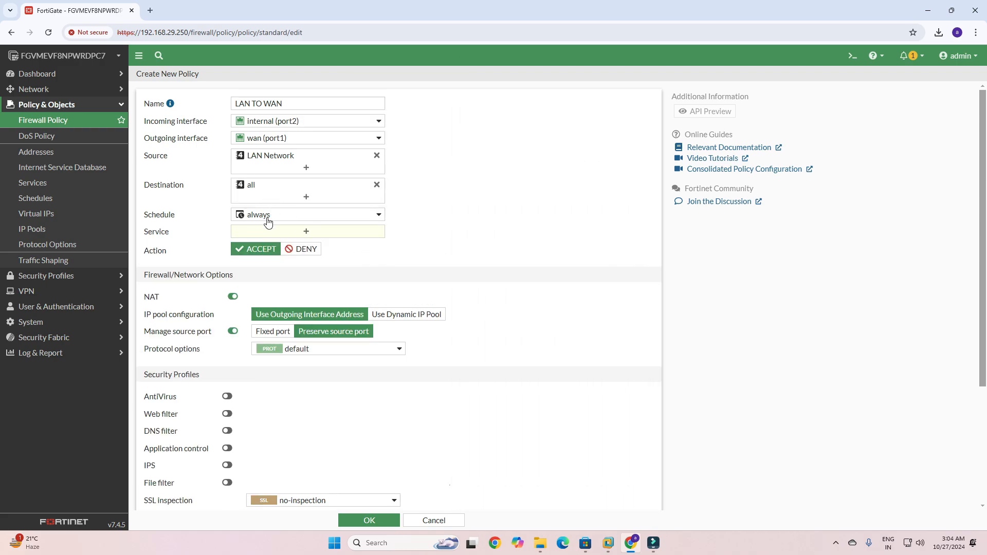
pyautogui.click(308, 214)
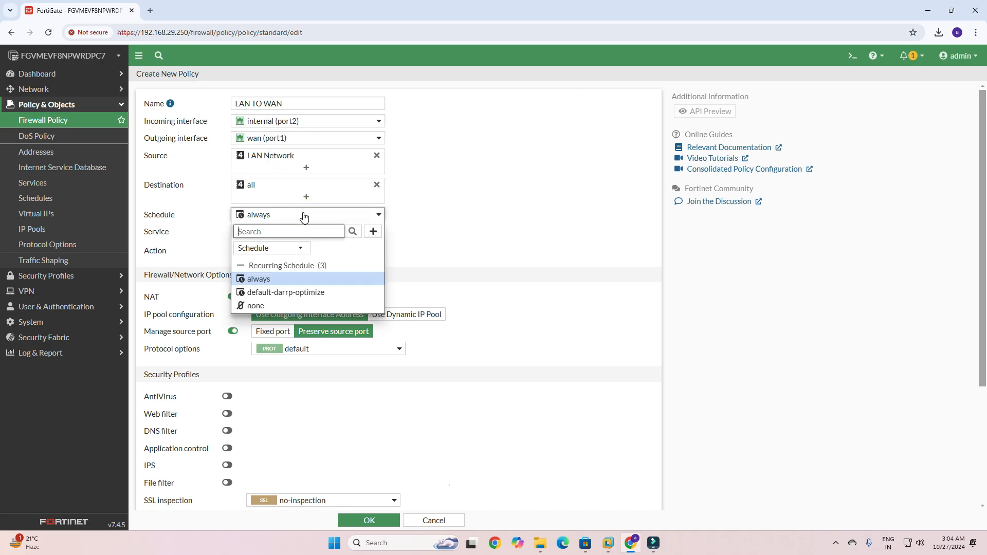
pyautogui.click(258, 278)
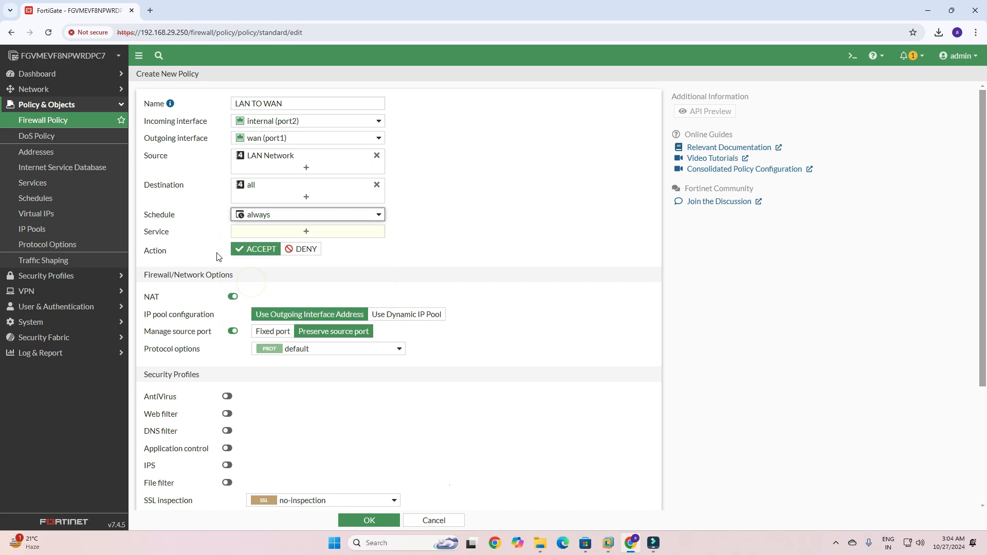
pyautogui.click(305, 231)
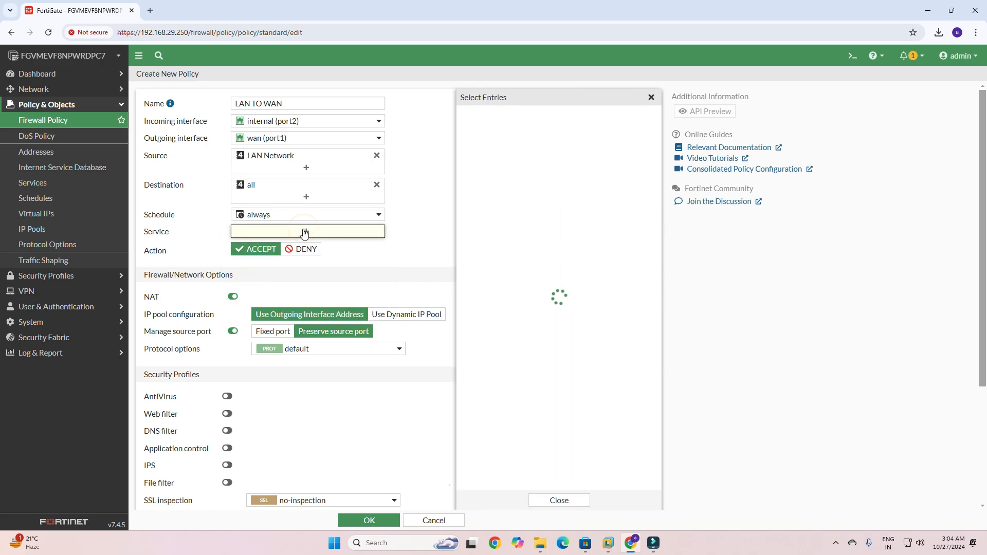
# Step: Set the LAN TO WAN policy's service to ALL from the General services list
pyautogui.click(305, 231)
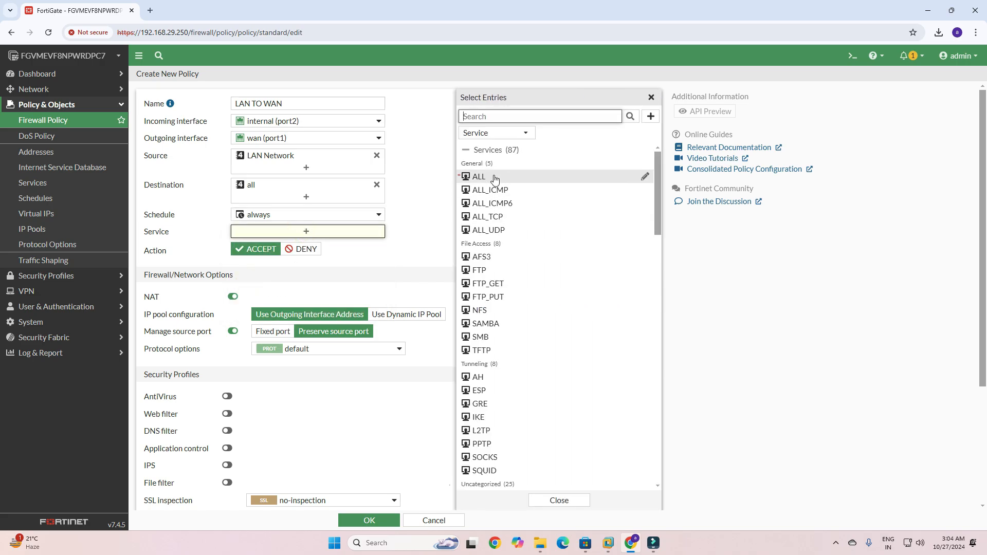
pyautogui.click(479, 177)
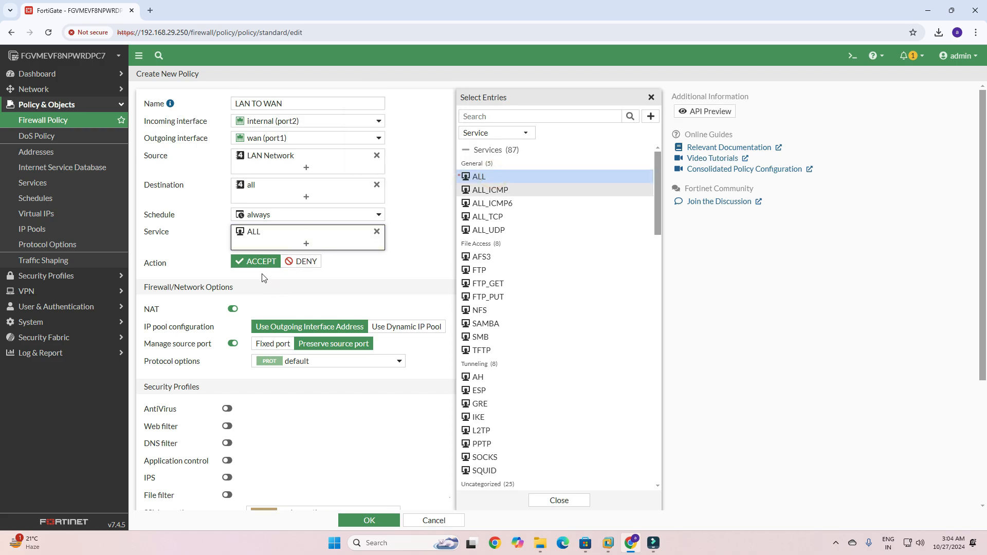
pyautogui.click(558, 500)
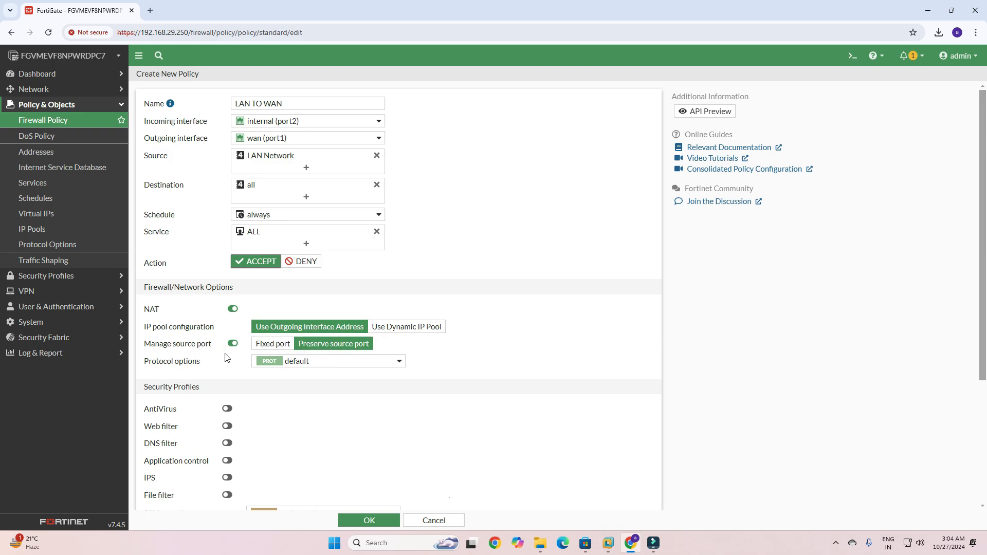
# Step: Enable AntiVirus, Web filter, DNS filter, Application control, IPS and File filter at default profiles
pyautogui.scroll(-3)
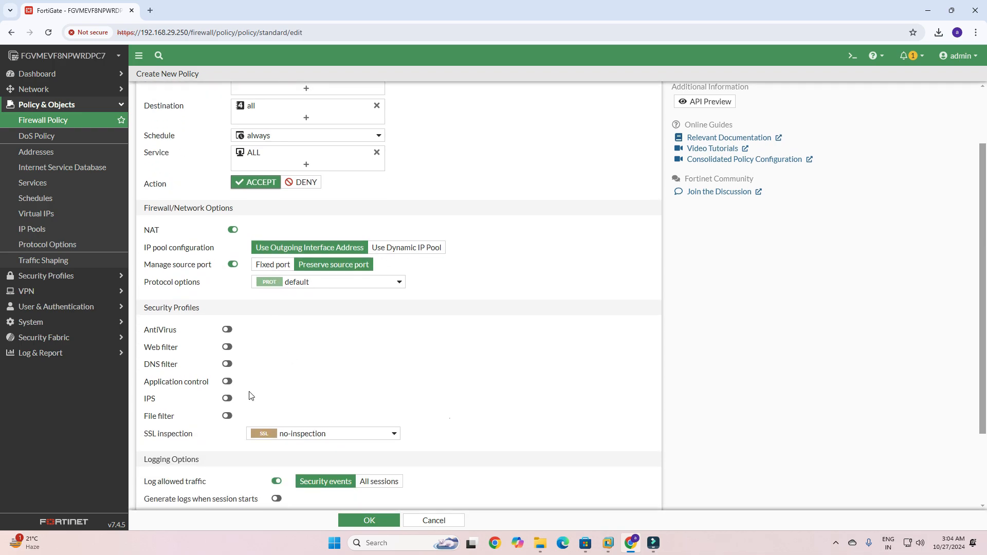
pyautogui.scroll(-3)
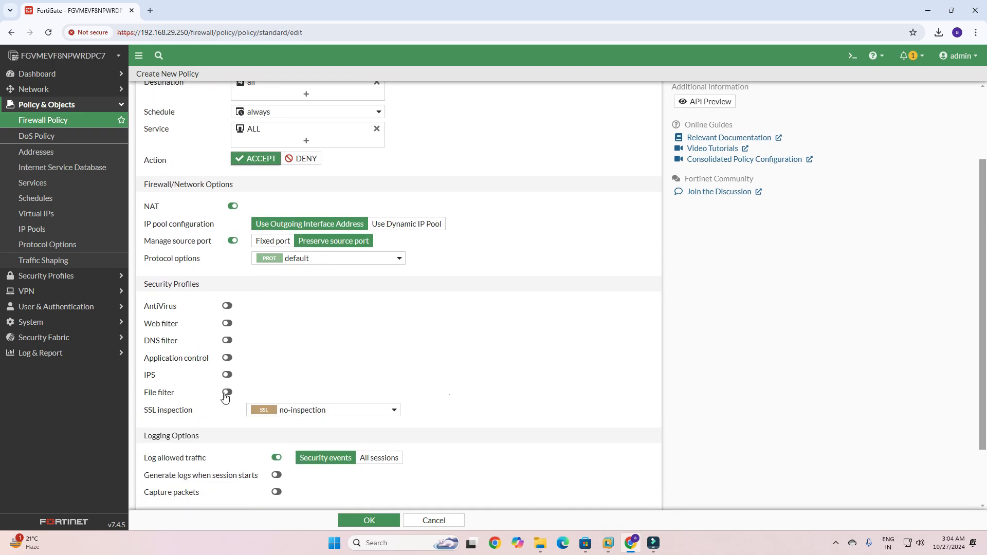
pyautogui.click(227, 306)
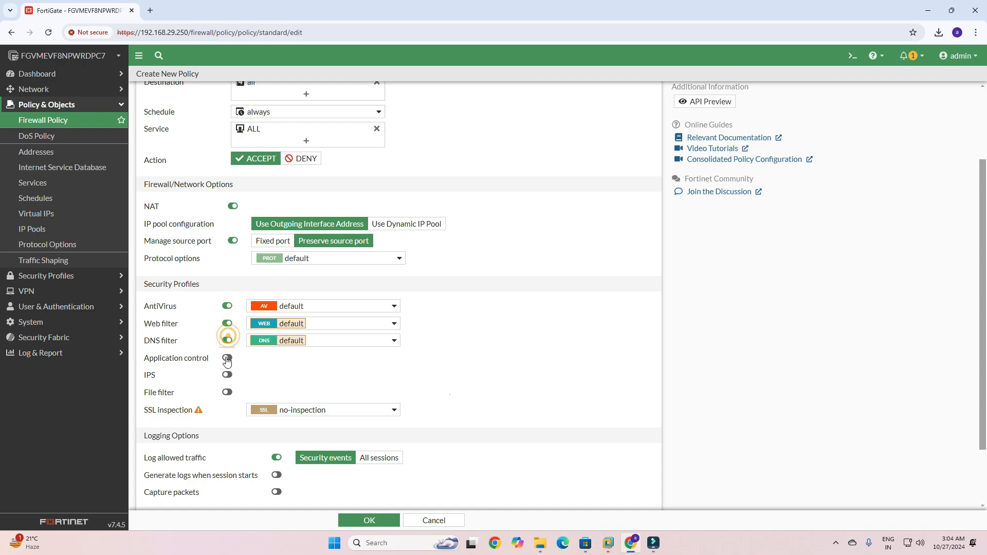
pyautogui.click(227, 358)
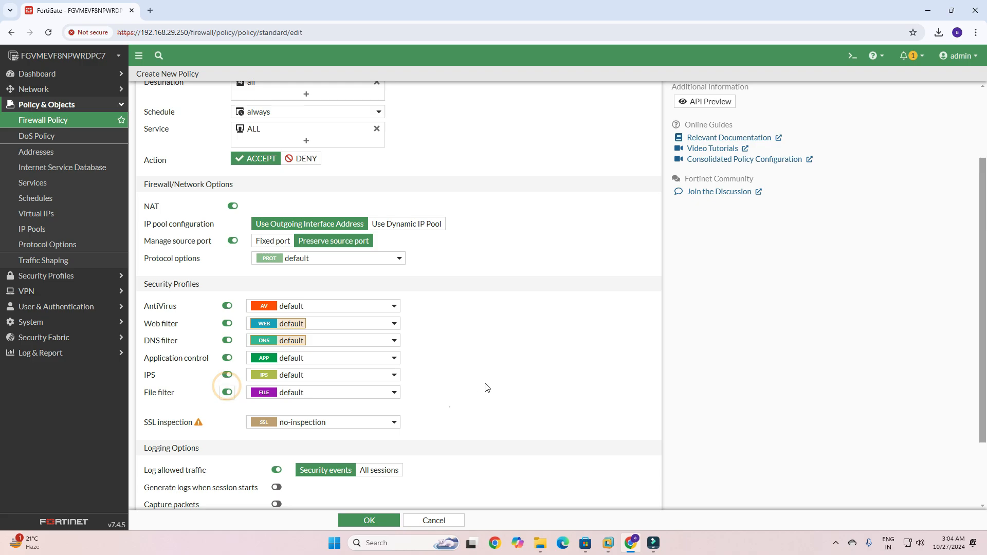
# Step: Set logging to All sessions and submit the policy with OK
pyautogui.scroll(-3)
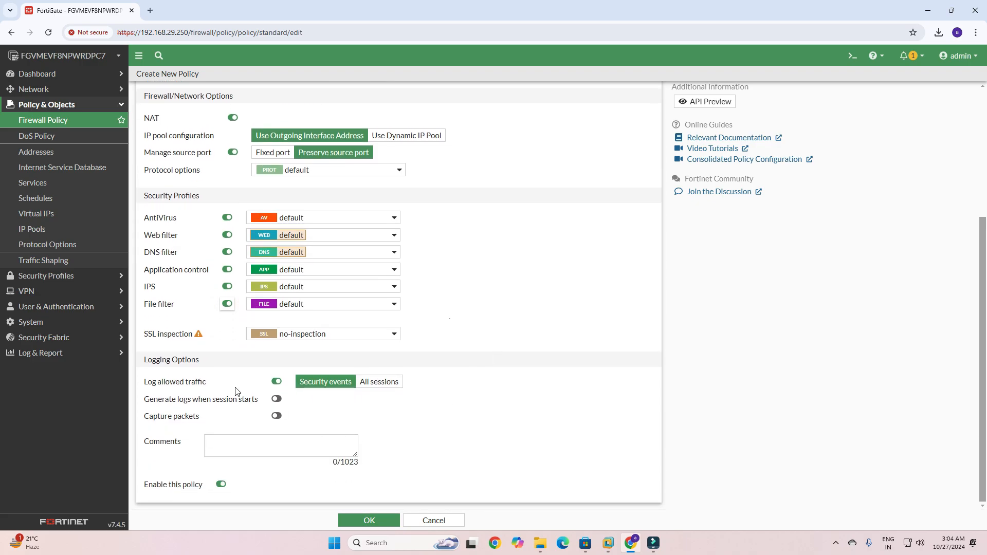
pyautogui.click(378, 382)
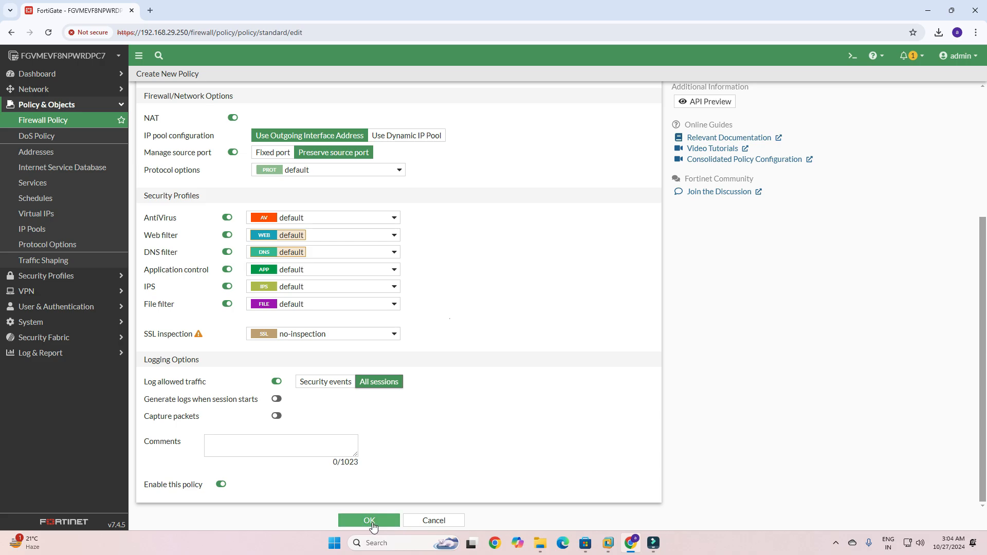
pyautogui.click(369, 520)
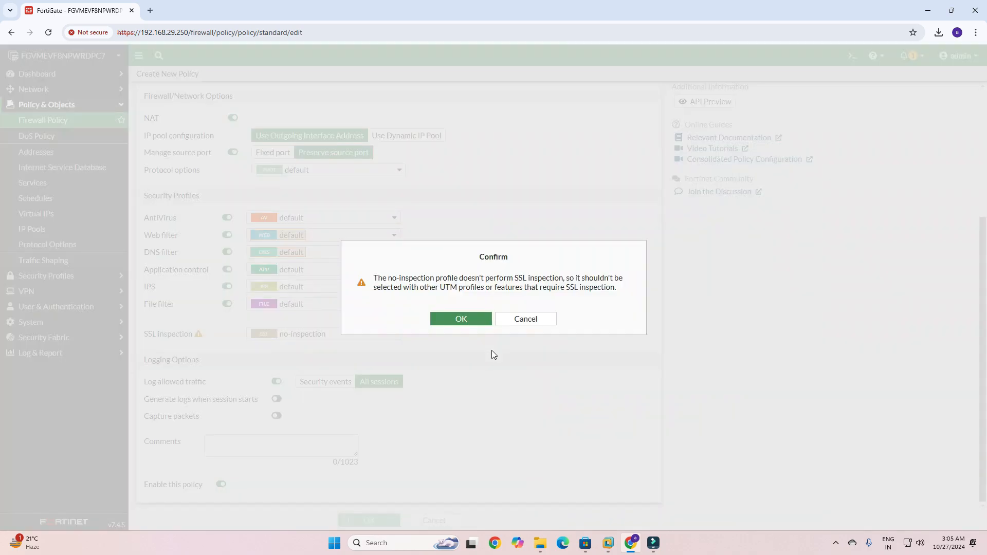
# Step: Confirm the no-inspection warning, expand internal (port2) → wan (port1), and switch to the VM console
pyautogui.click(460, 318)
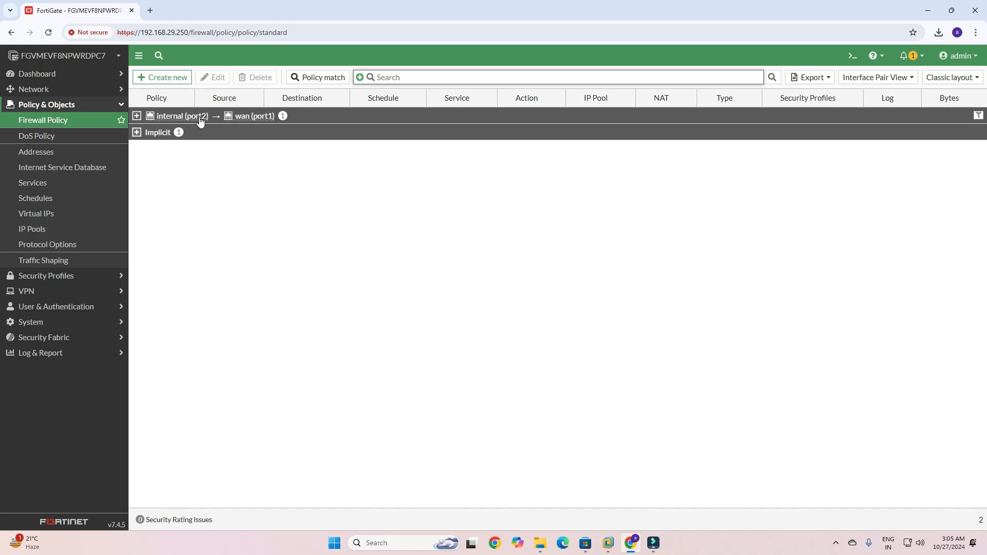
pyautogui.click(137, 116)
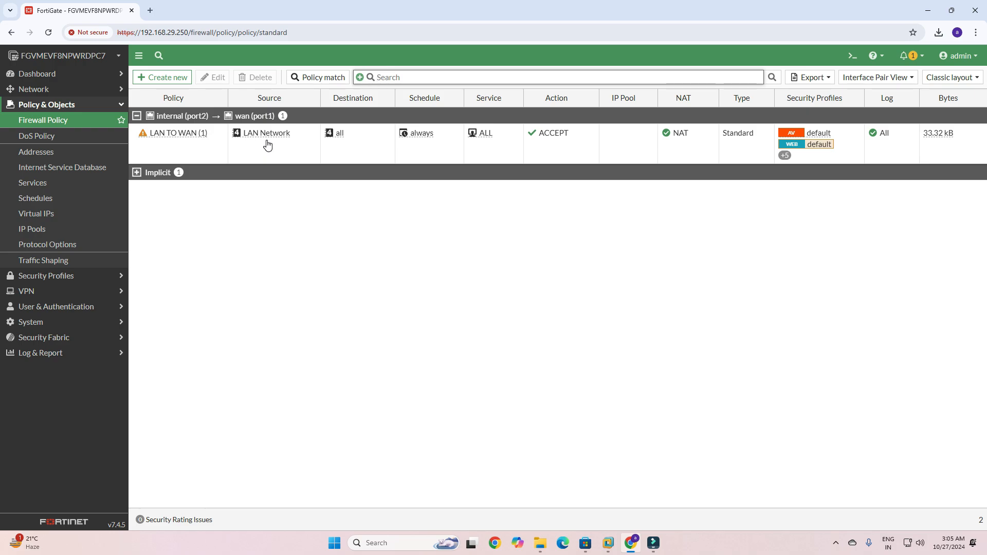
pyautogui.moveTo(737, 326)
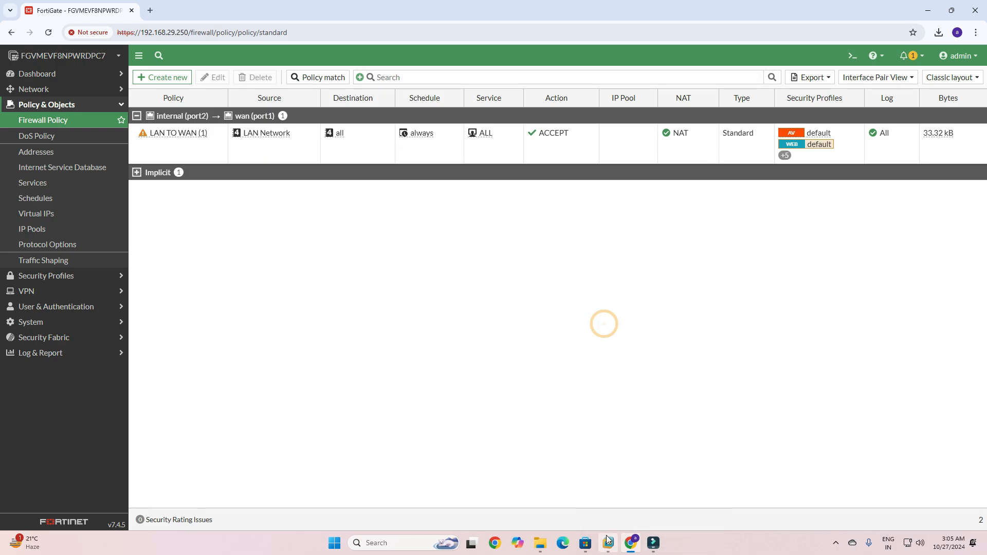
pyautogui.click(653, 543)
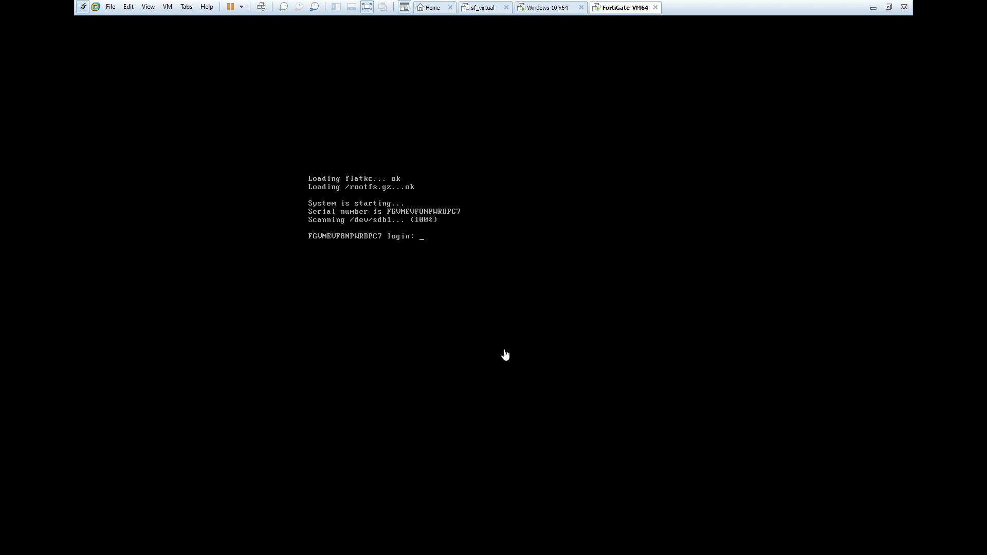
# Step: Switch from the VMware console back to the browser's Firewall Policy list
pyautogui.click(548, 7)
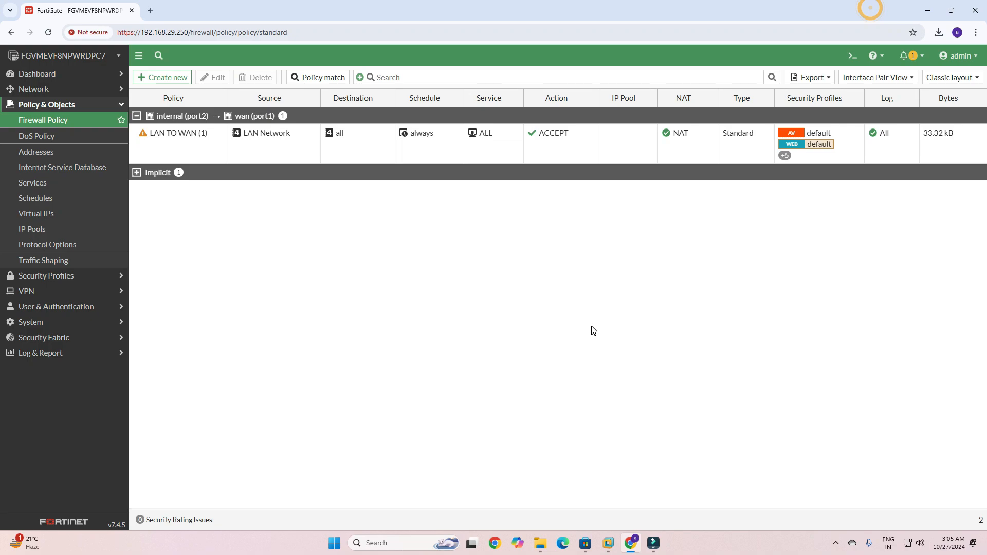
pyautogui.moveTo(143, 143)
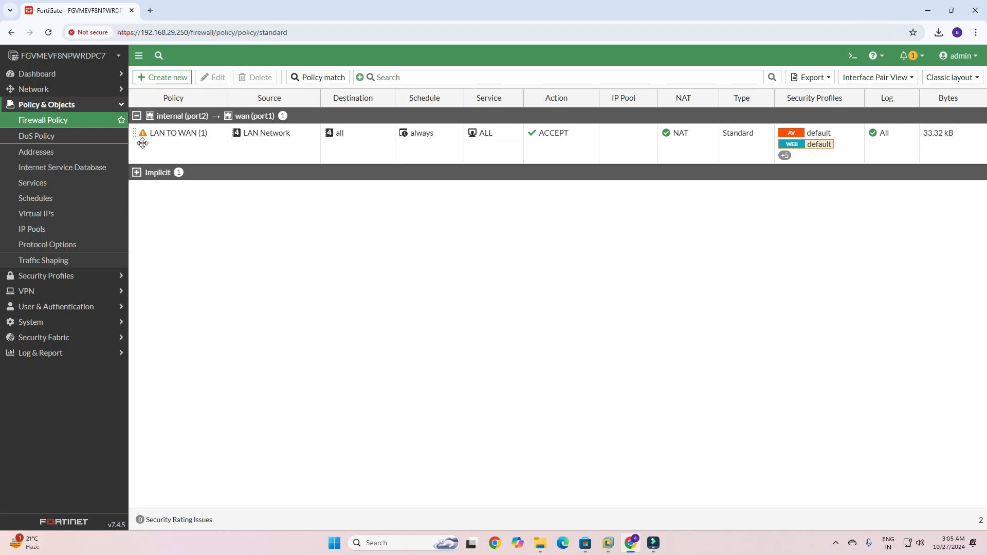